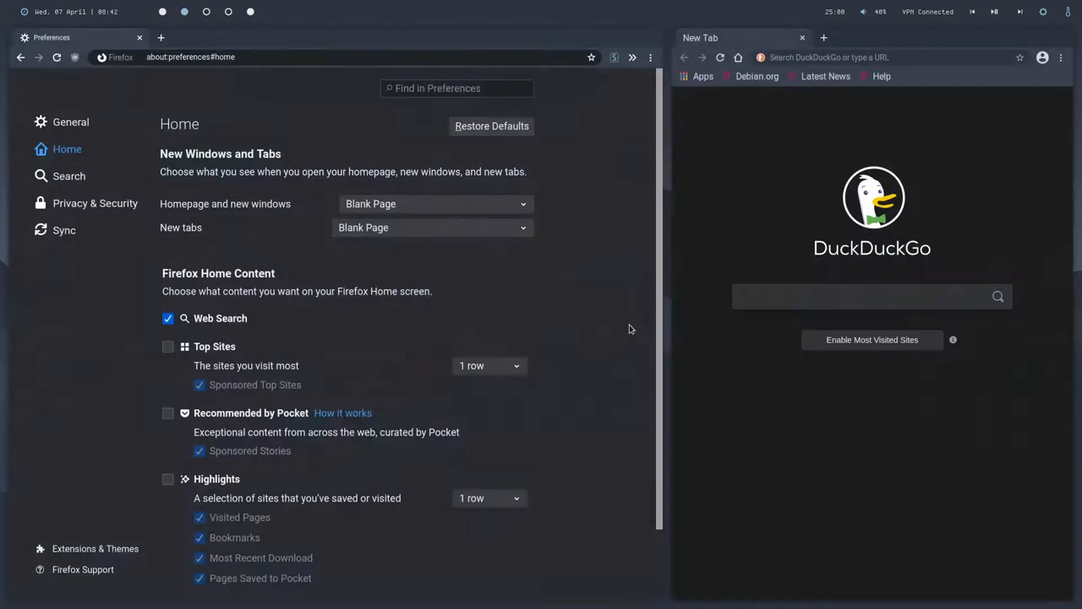
pyautogui.moveTo(393, 284)
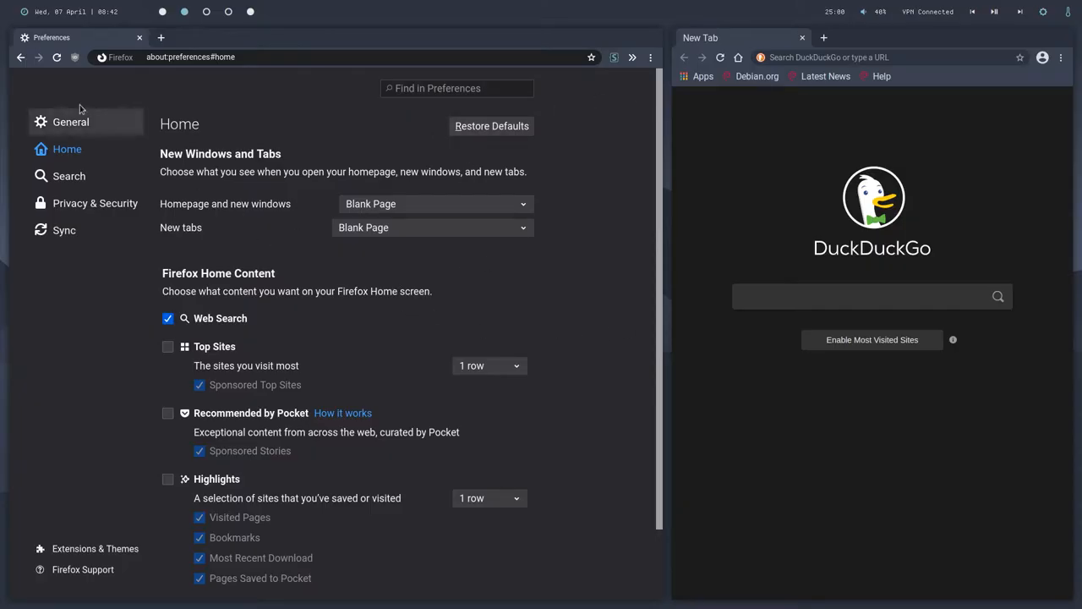
# Close the Preferences window, leaving only the DuckDuckGo new tab window.
pyautogui.click(161, 37)
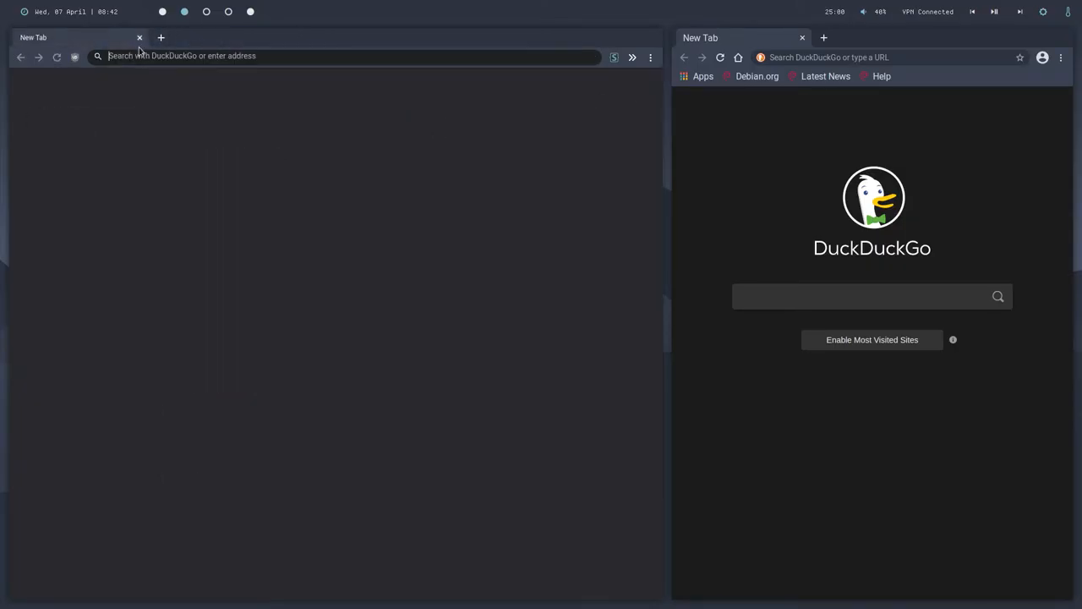
pyautogui.moveTo(513, 132)
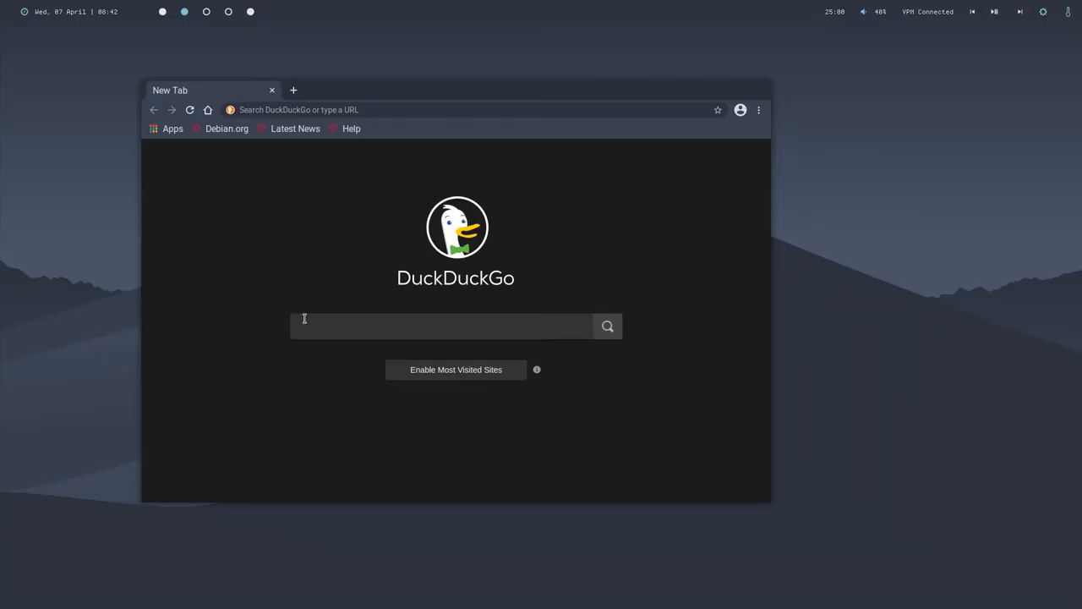
# Bring the r/FirefoxCSS top posts forward and skim through the list.
pyautogui.click(270, 90)
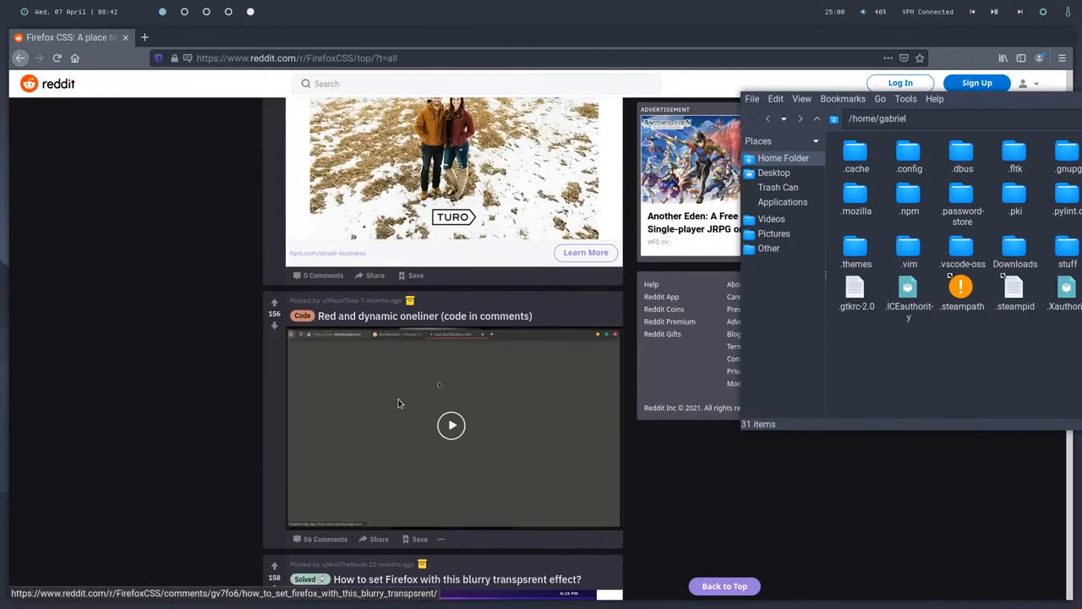
pyautogui.scroll(-3)
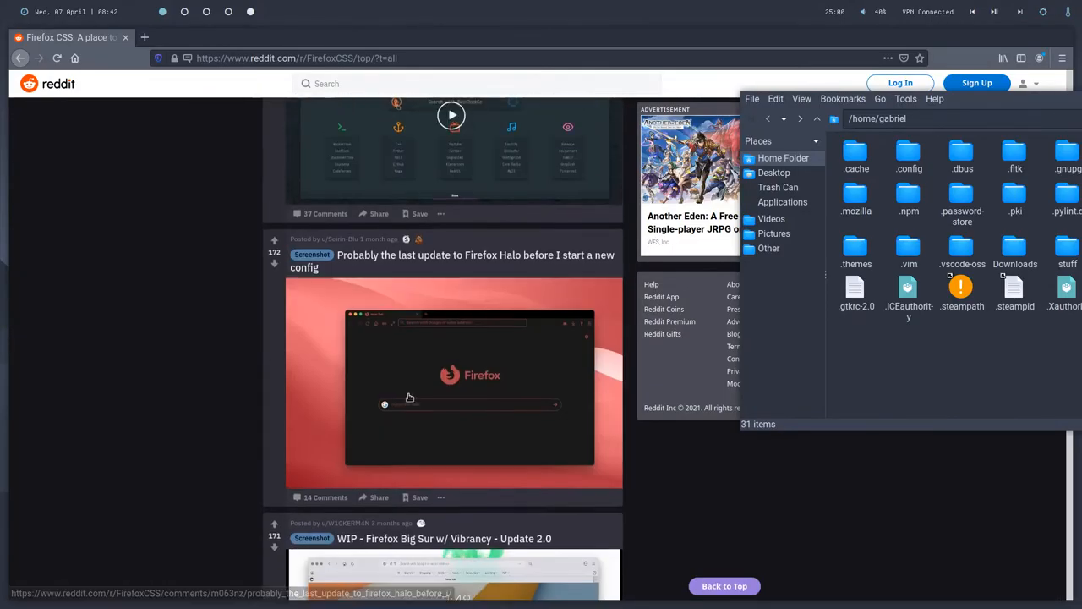
pyautogui.scroll(-3)
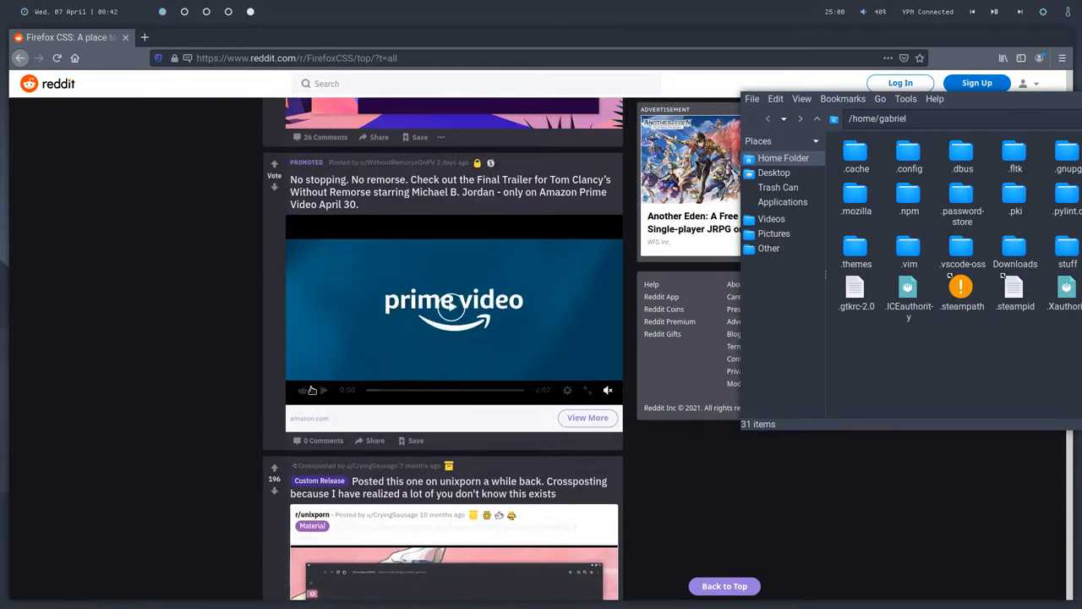
pyautogui.scroll(3)
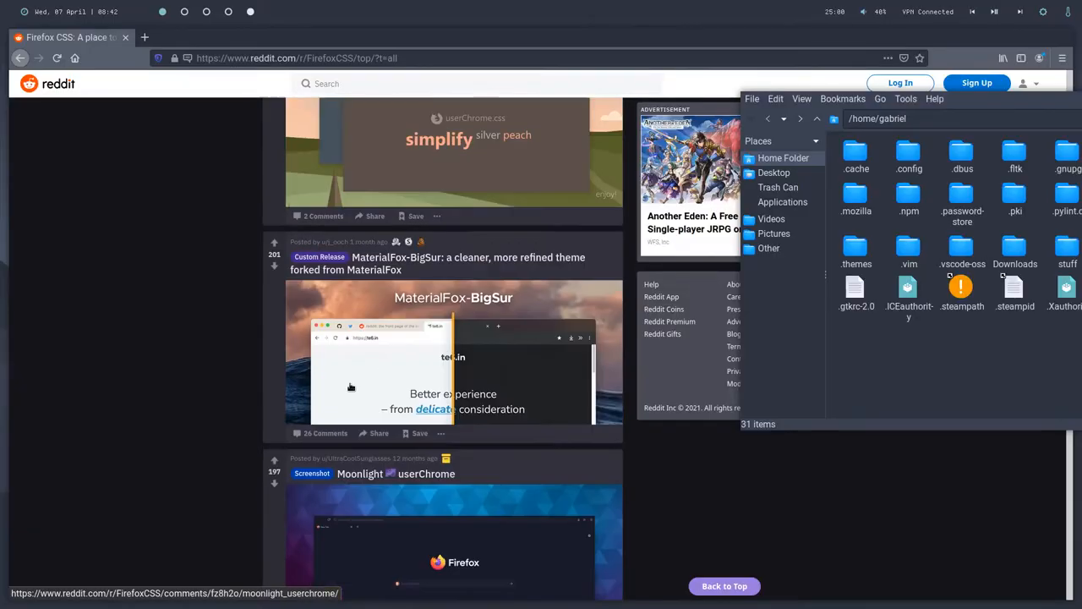
pyautogui.scroll(-3)
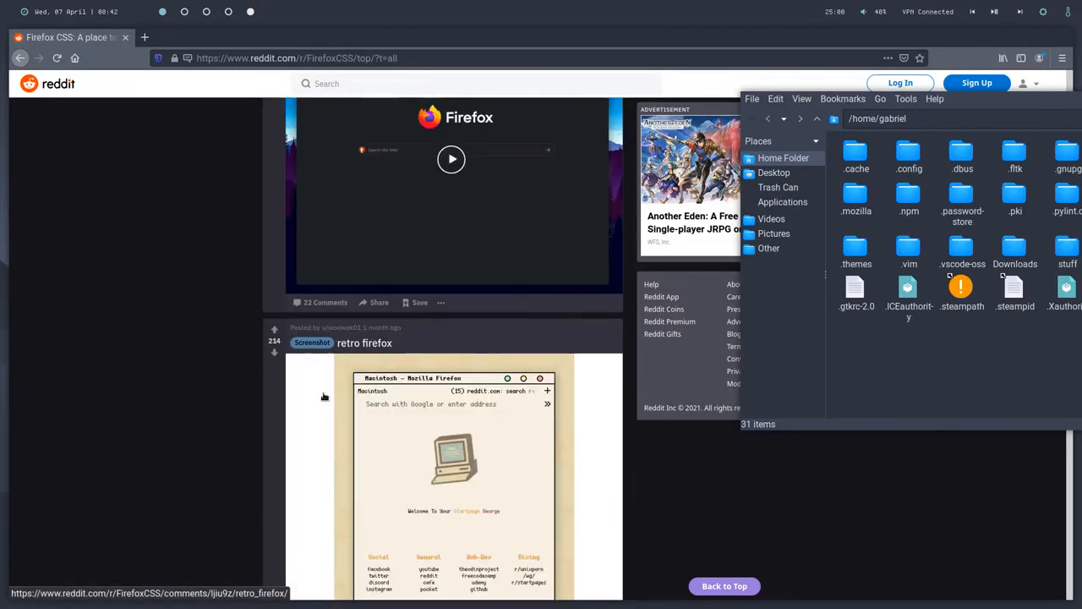
pyautogui.scroll(3)
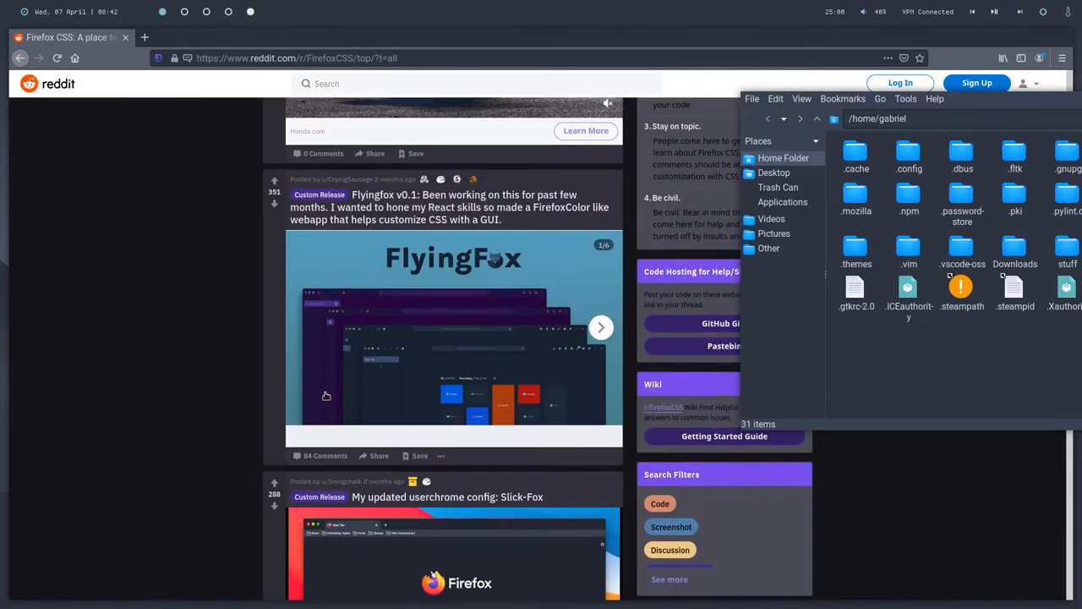
pyautogui.scroll(3)
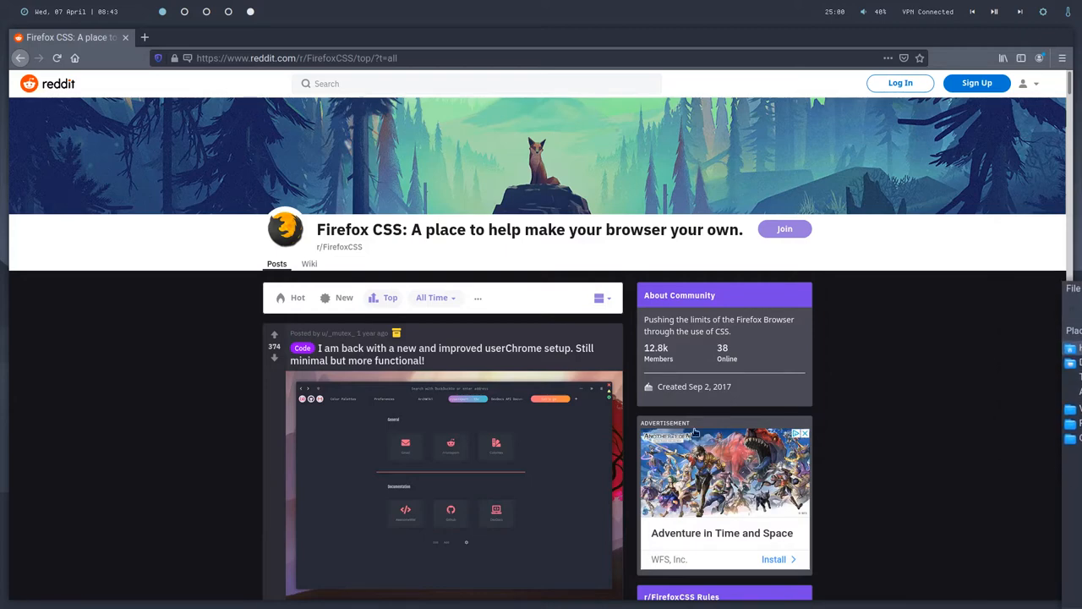
pyautogui.moveTo(296, 203)
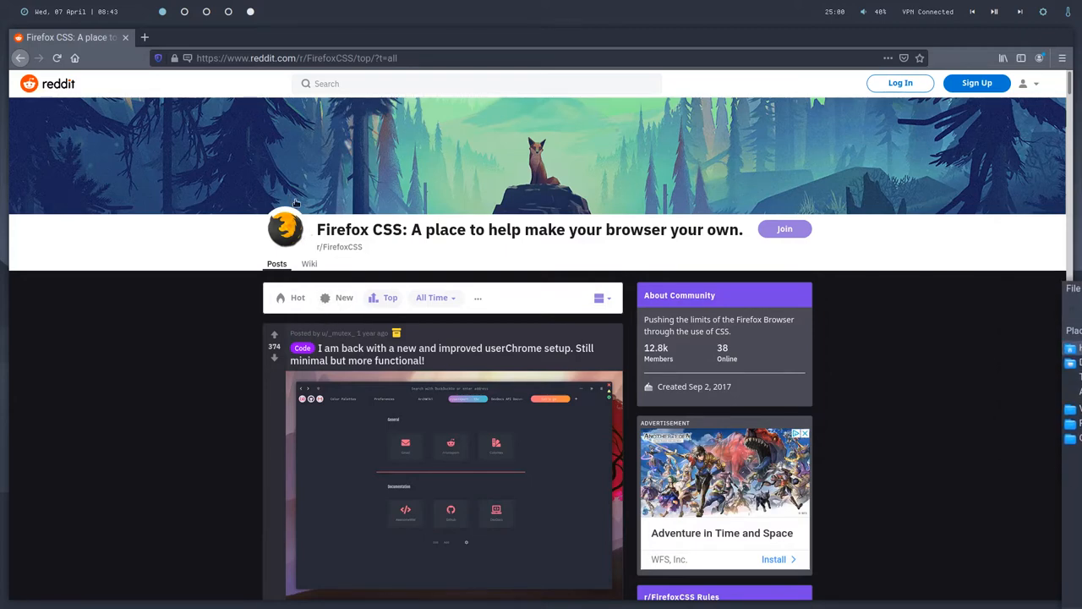
pyautogui.moveTo(95, 287)
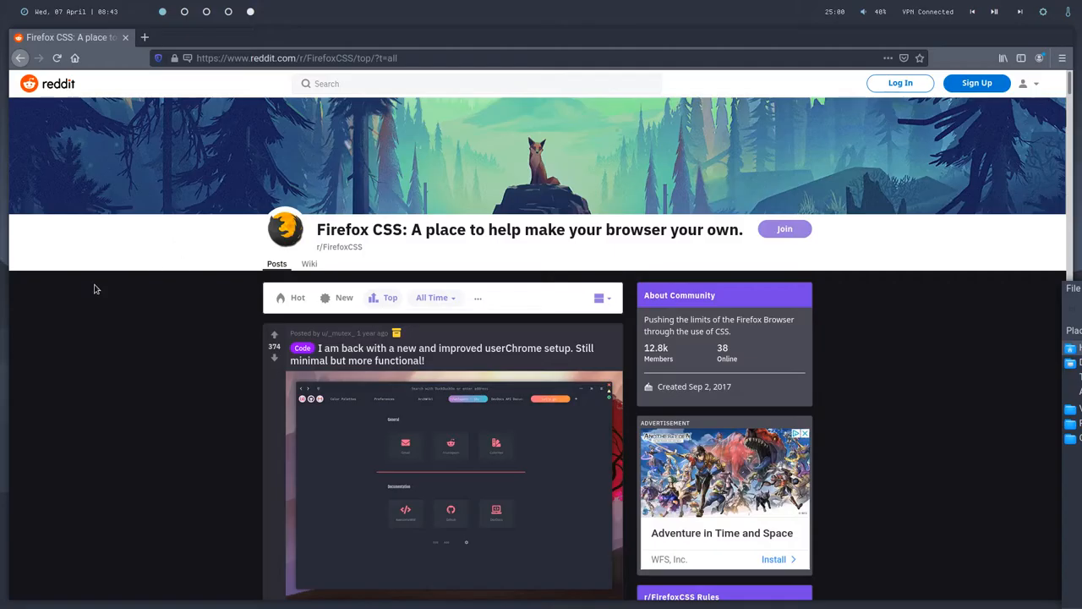
pyautogui.moveTo(409, 328)
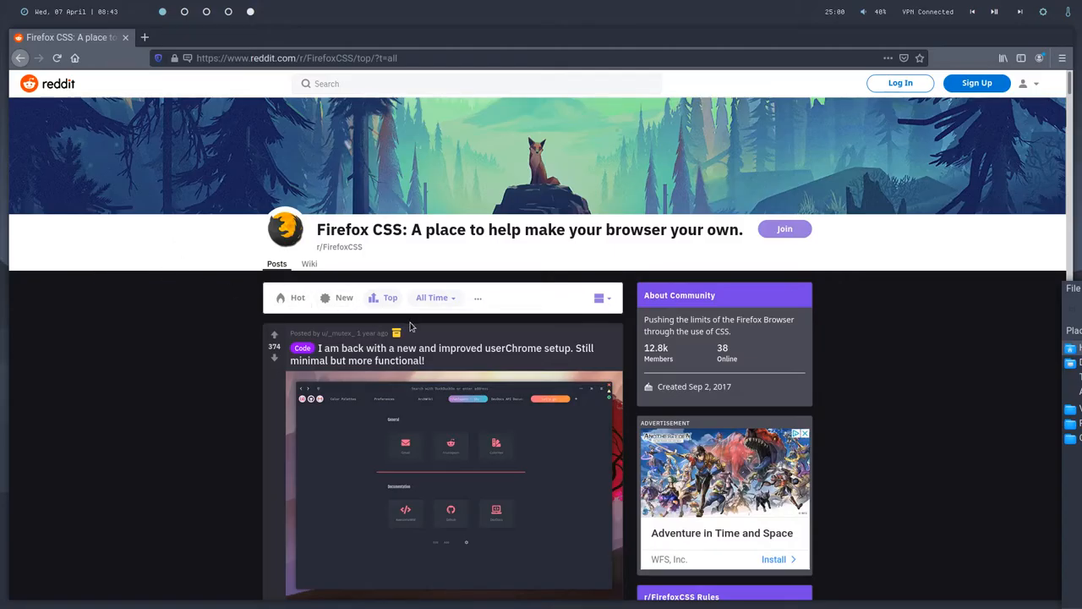
pyautogui.moveTo(307, 220)
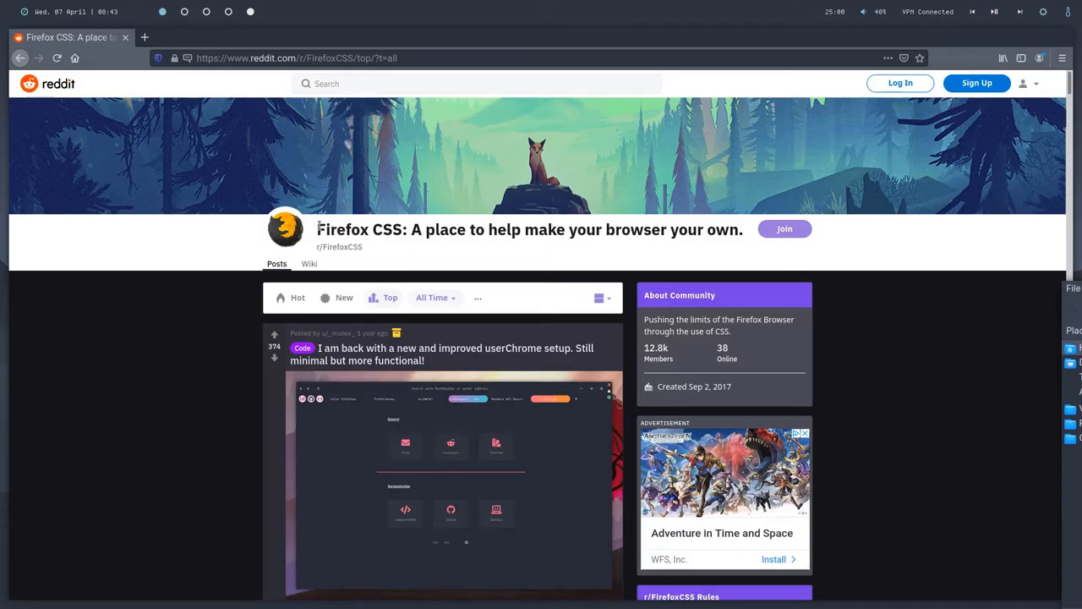
# Open the 'new and improved userChrome setup' post and look over it.
pyautogui.doubleClick(358, 230)
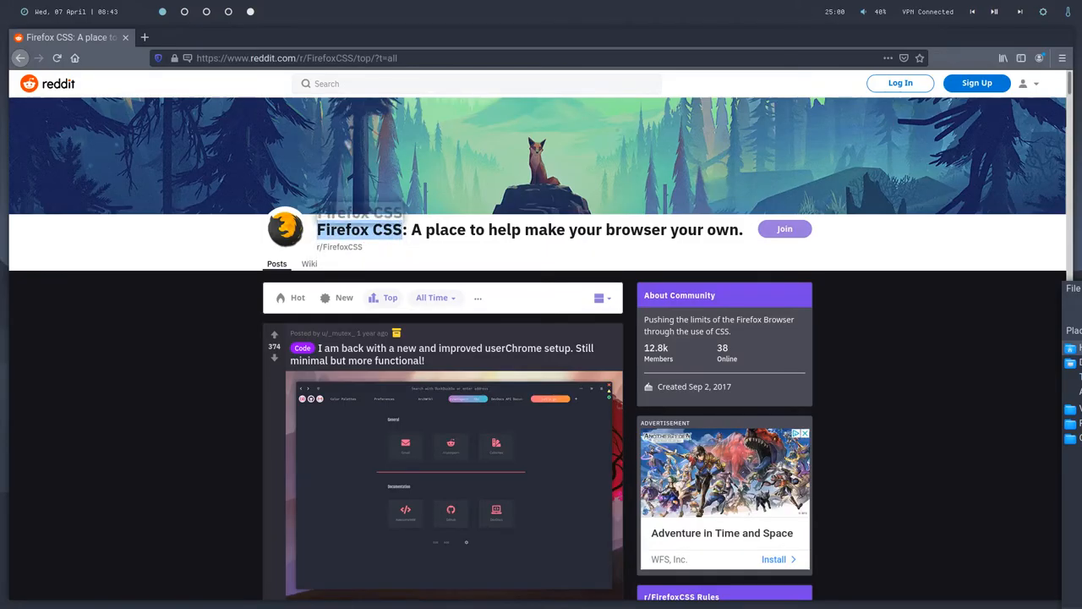
pyautogui.scroll(-3)
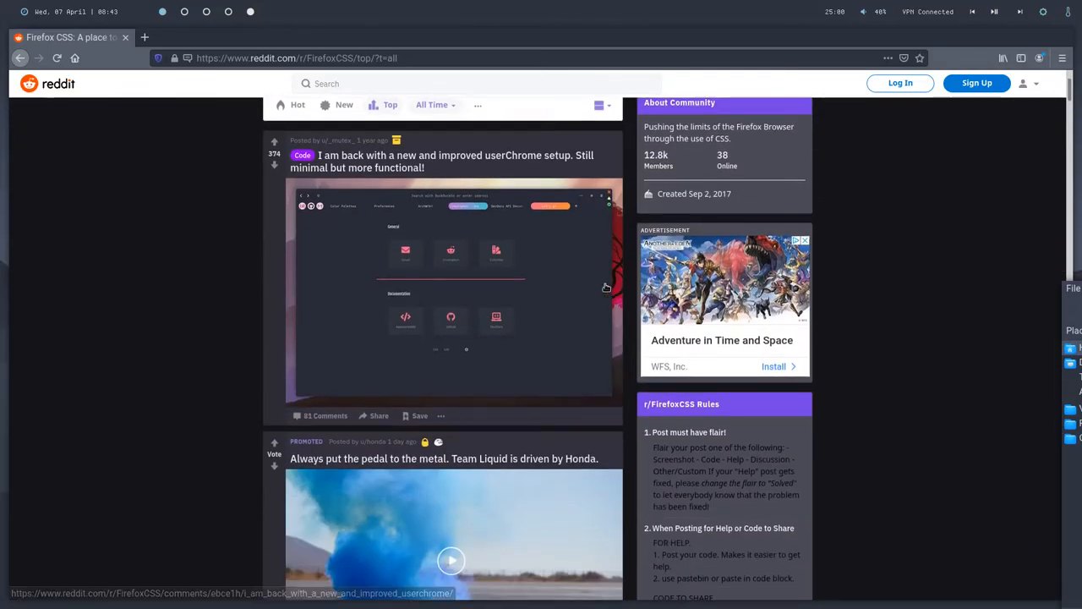
pyautogui.scroll(-3)
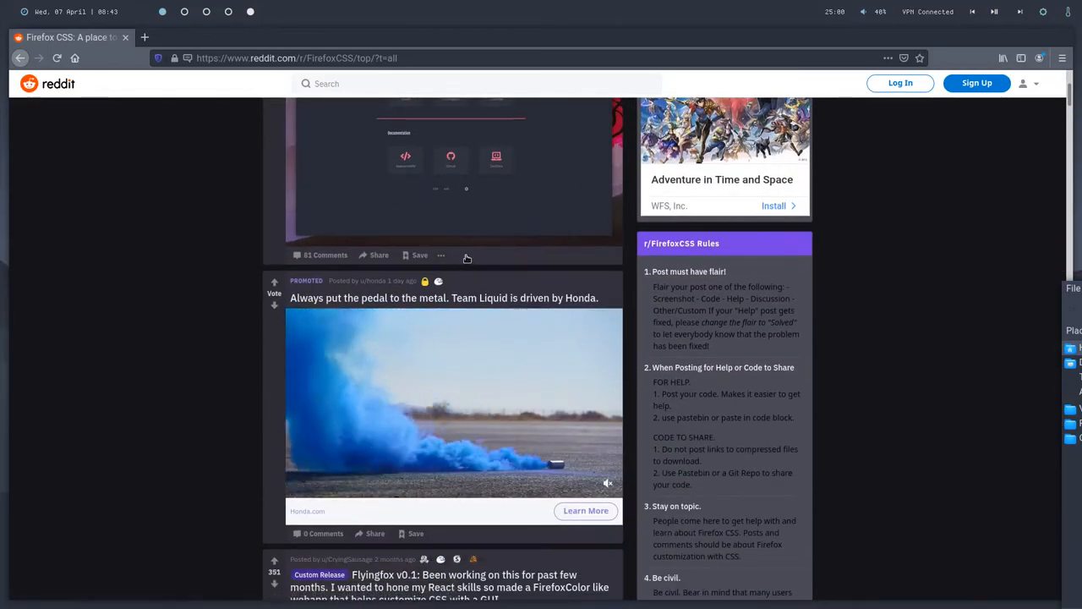
pyautogui.scroll(3)
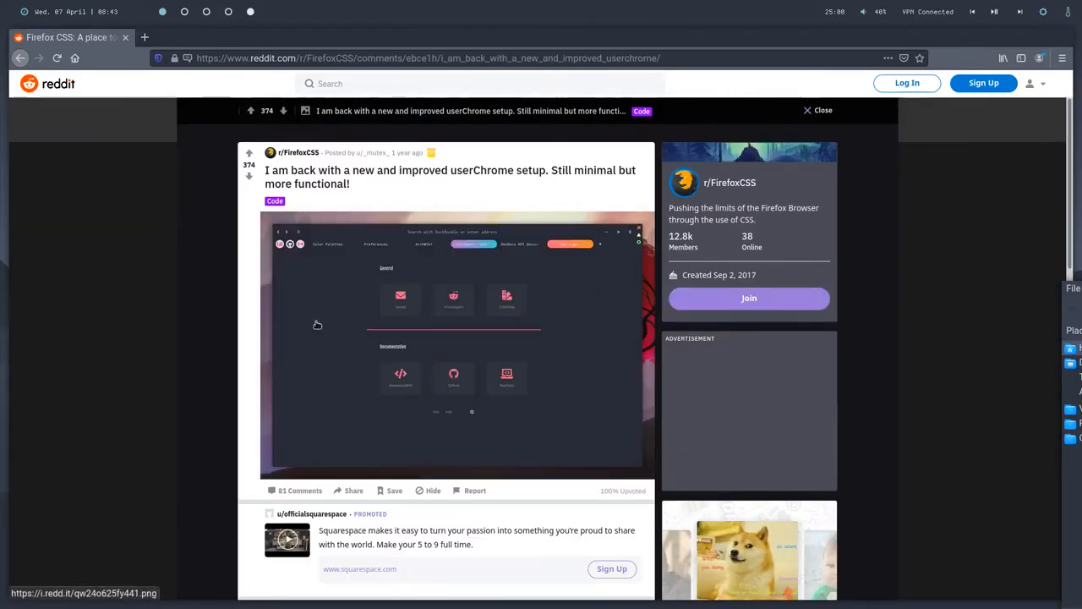
# View the post's screenshot, then return to the top posts and scroll to Slick-Fox.
pyautogui.click(457, 346)
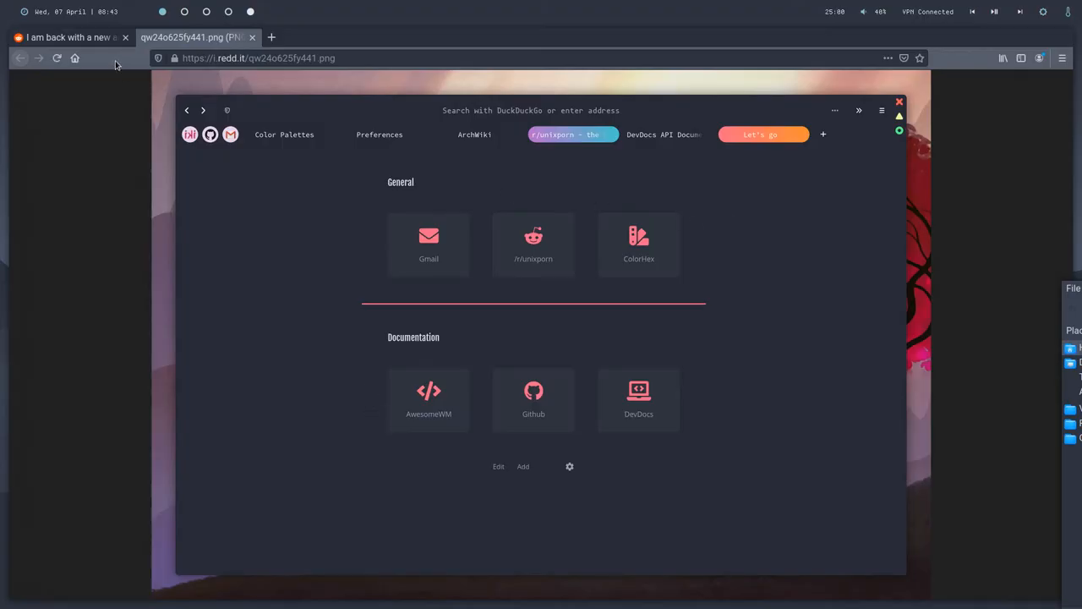
pyautogui.click(68, 37)
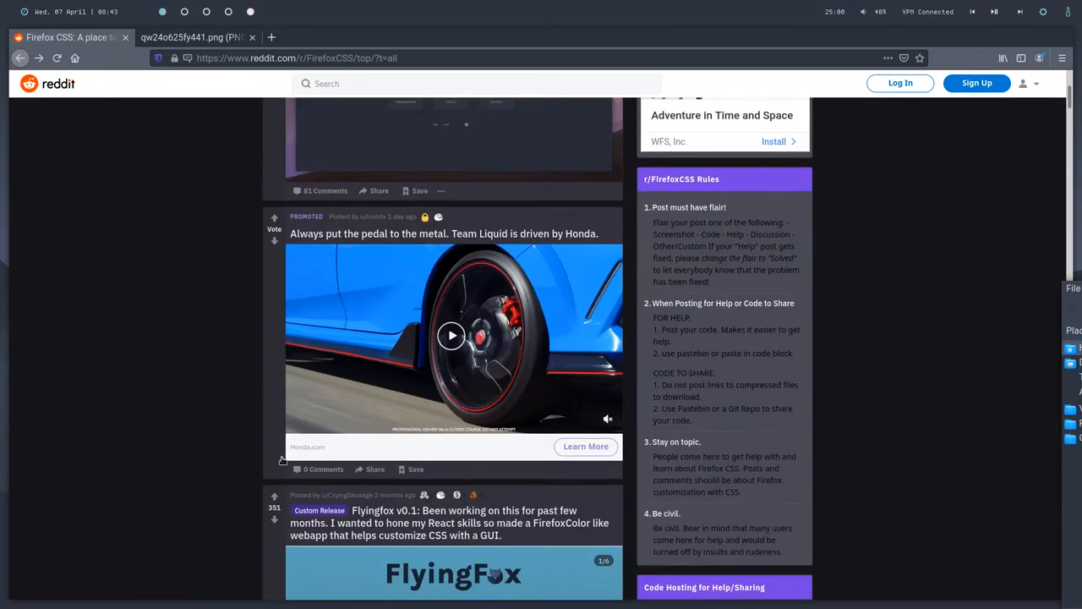
pyautogui.scroll(-3)
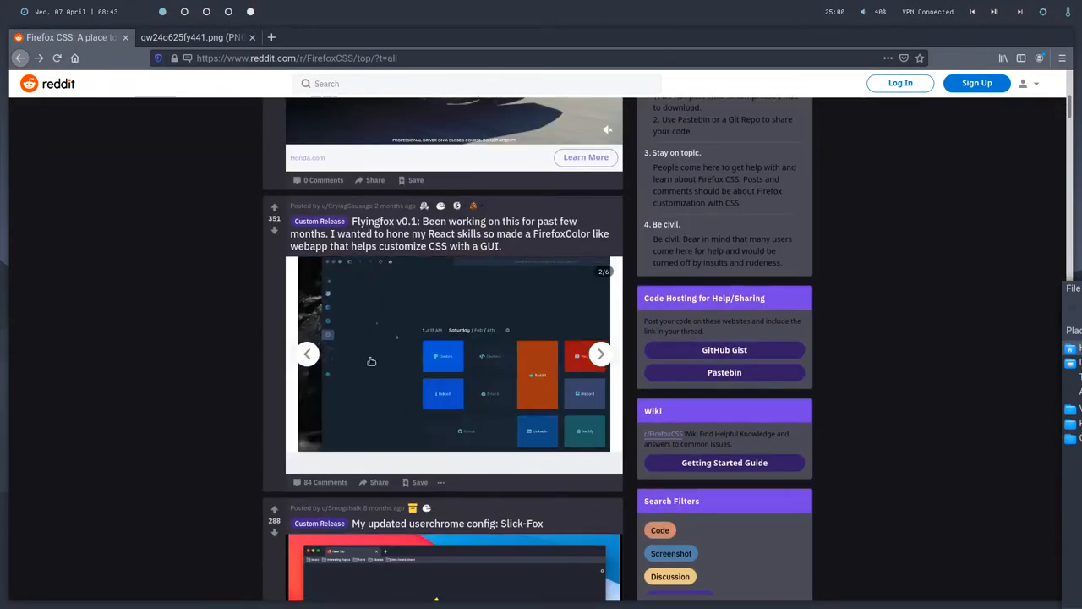
pyautogui.scroll(-3)
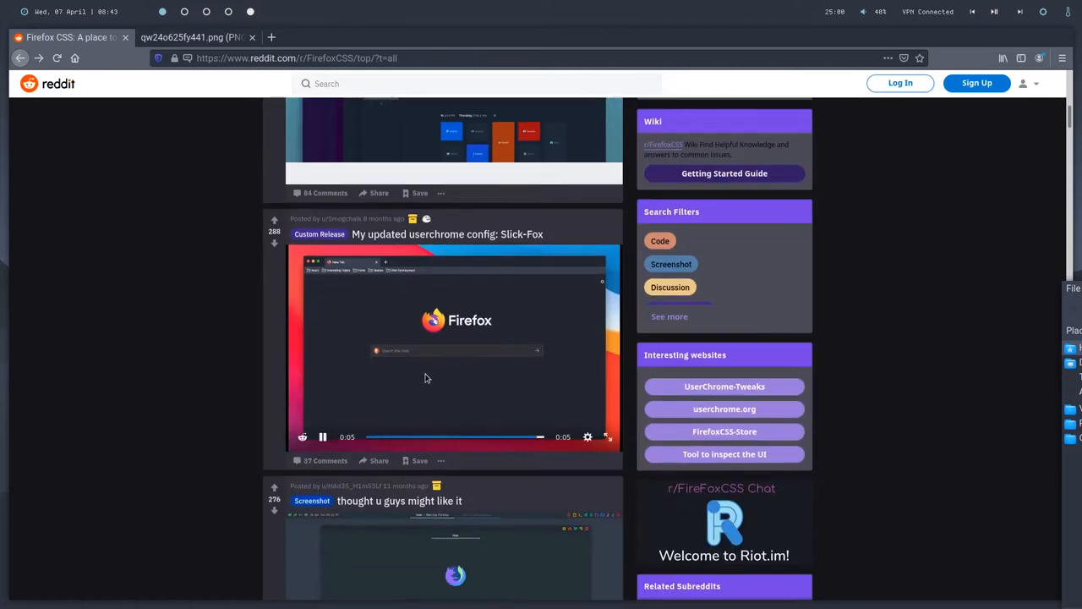
# Play the Slick-Fox config preview video and scroll further down the posts.
pyautogui.click(607, 437)
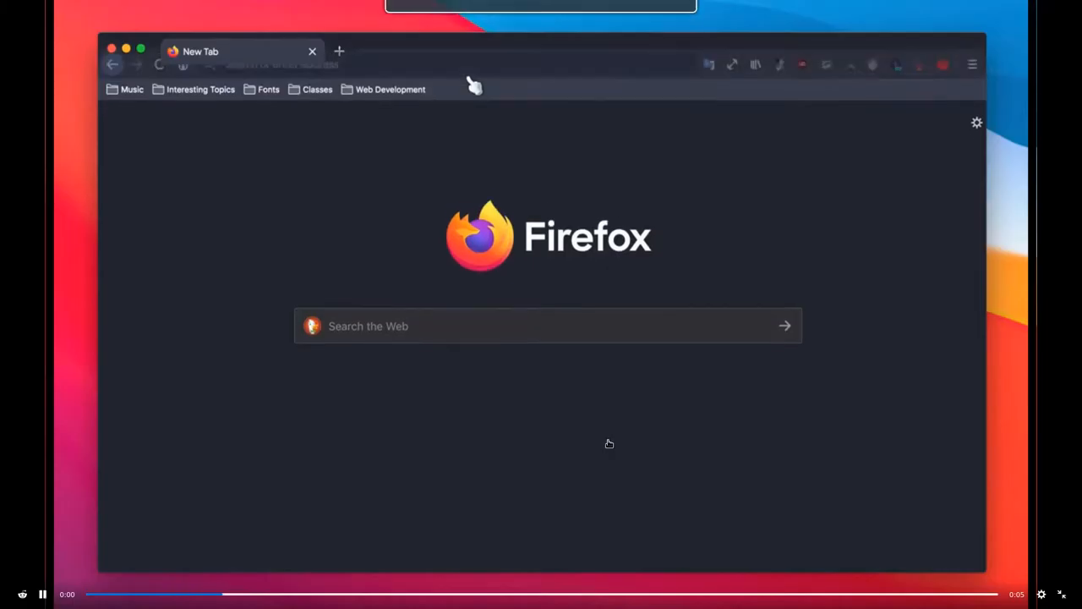
pyautogui.write('asda')
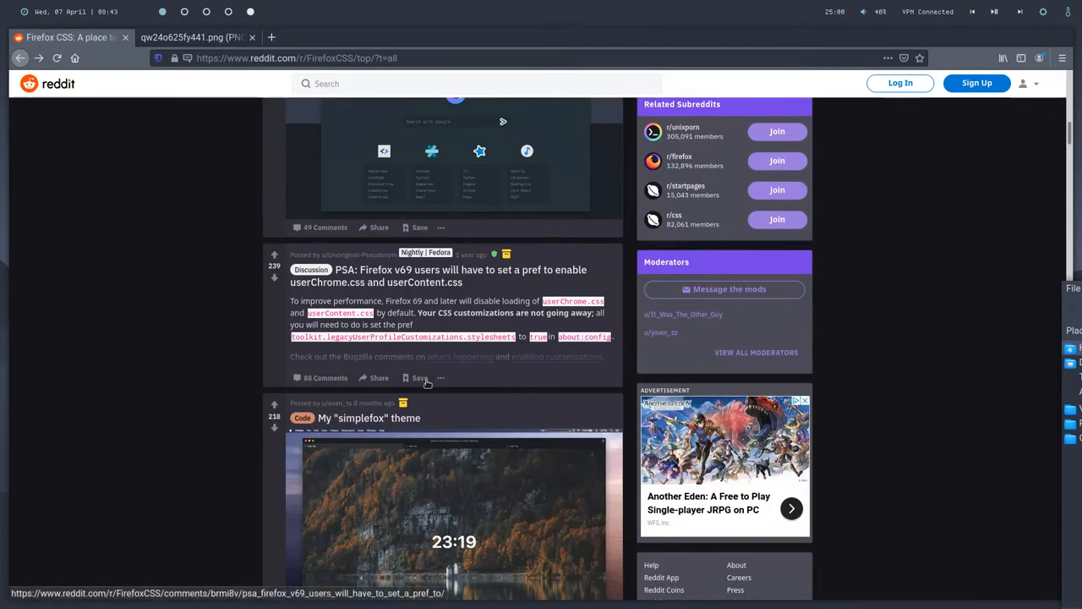
pyautogui.scroll(-3)
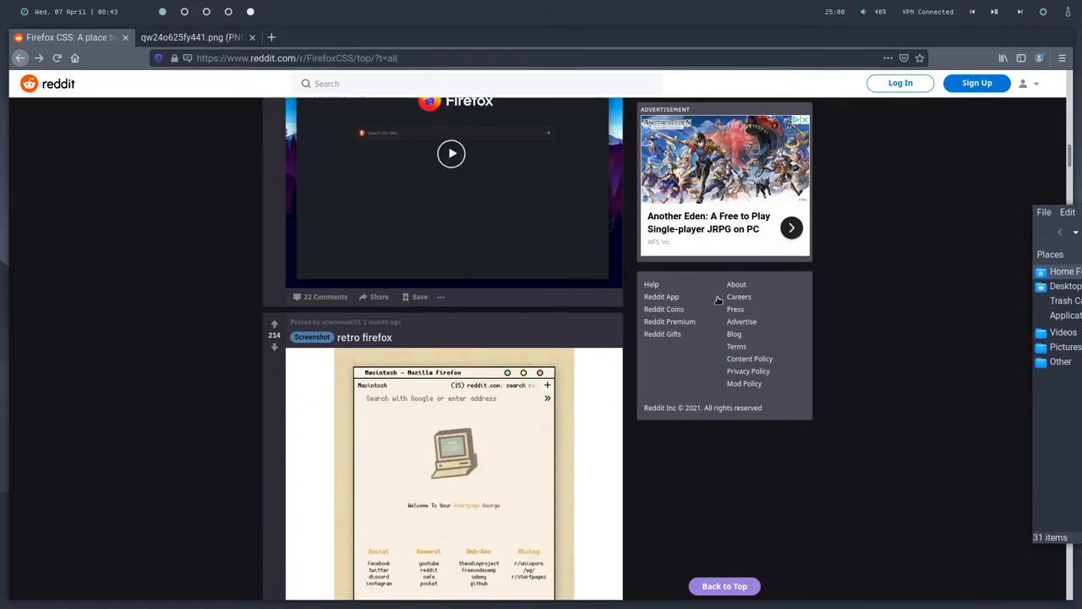
pyautogui.scroll(-3)
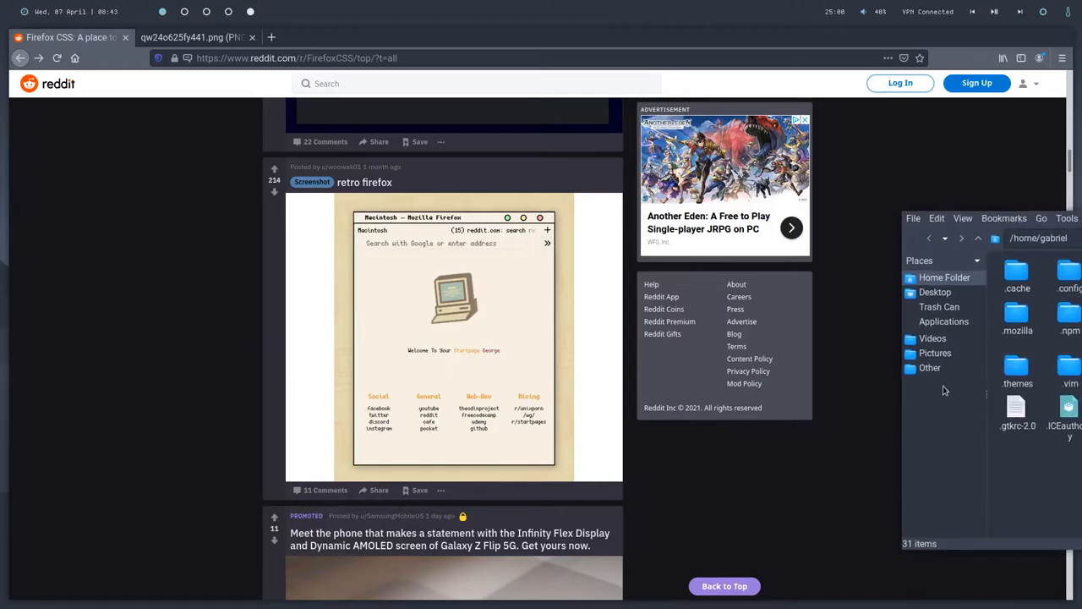
pyautogui.scroll(-3)
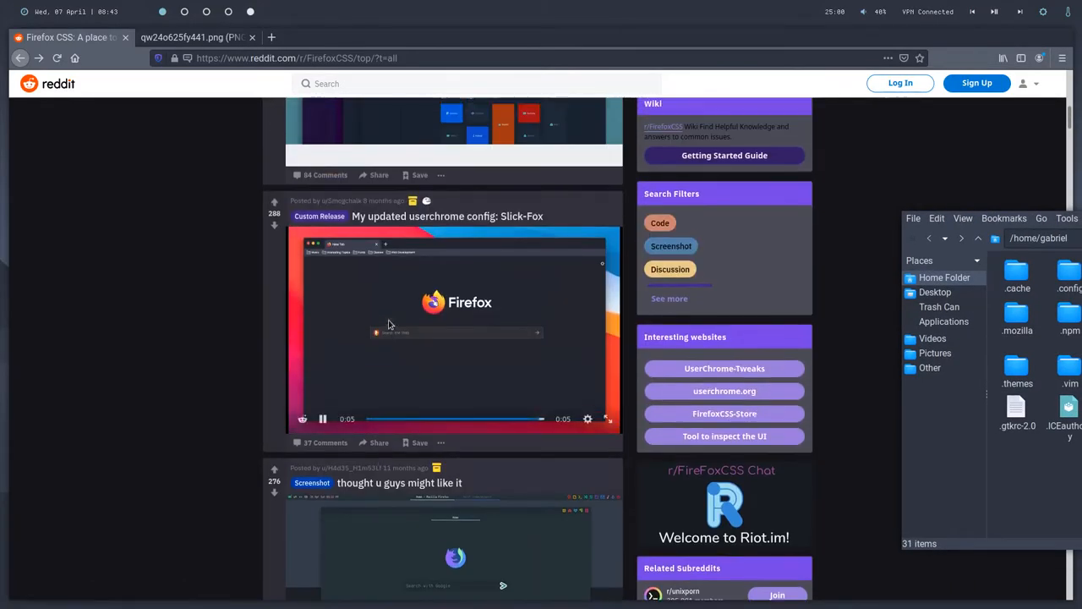
# Open the Slick-Fox post, reach its GitHub repo and read the README setup steps.
pyautogui.click(447, 216)
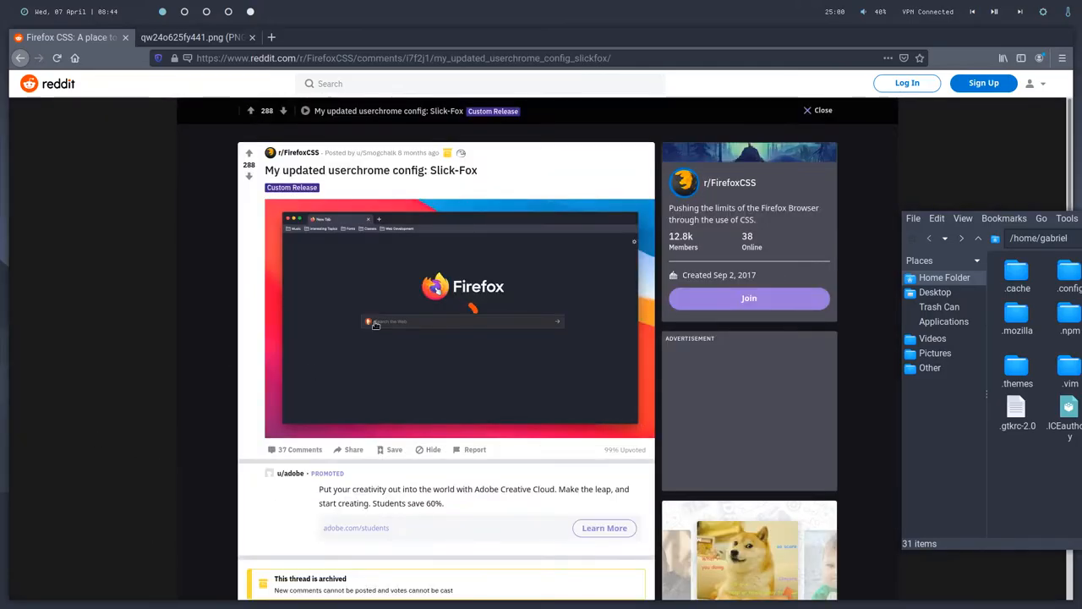
pyautogui.scroll(-3)
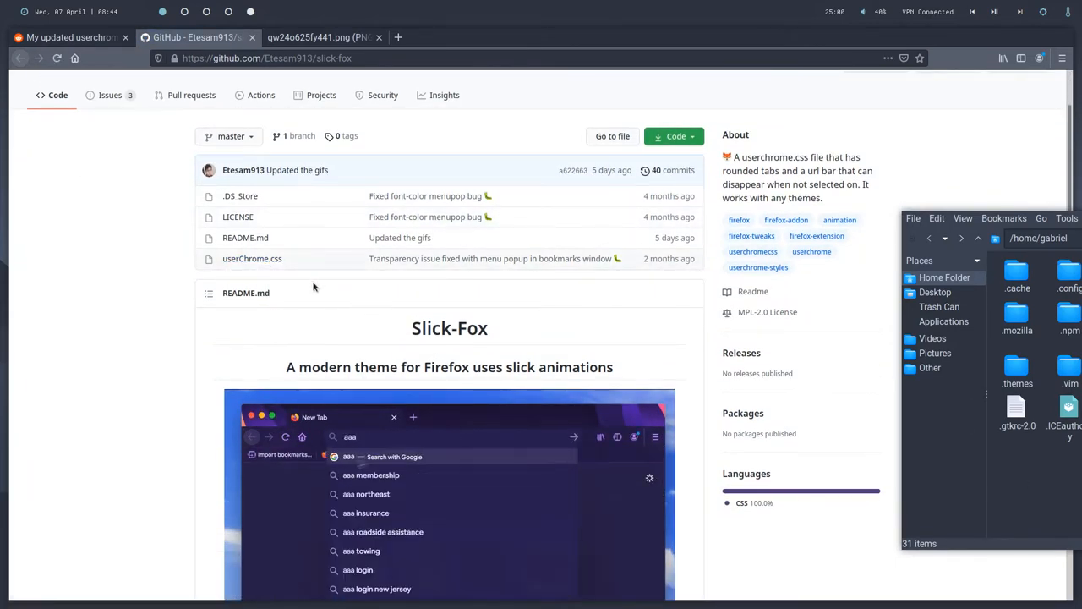
pyautogui.scroll(-3)
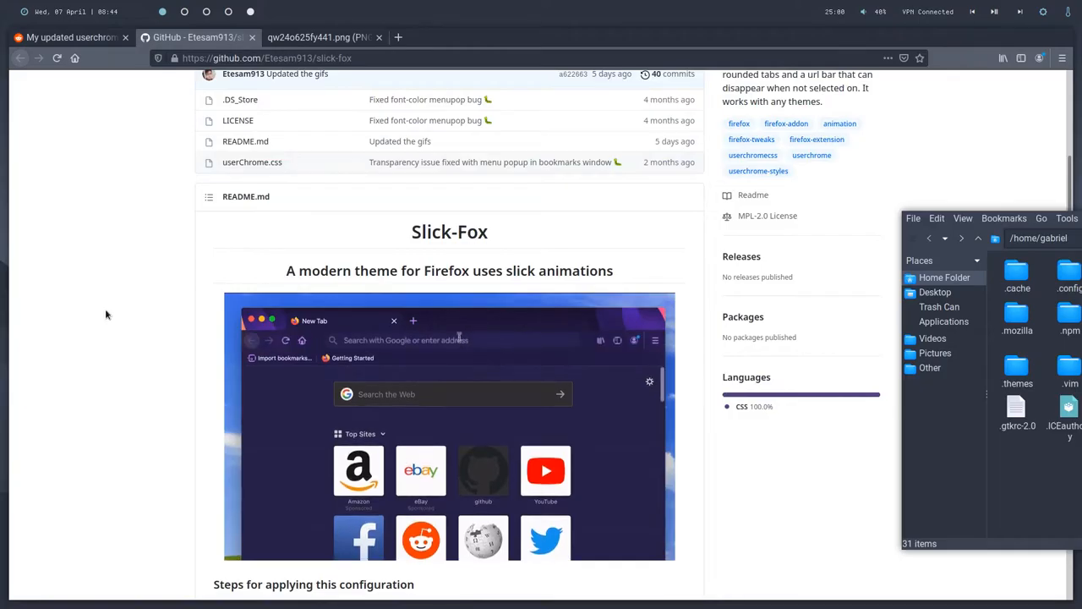
pyautogui.scroll(3)
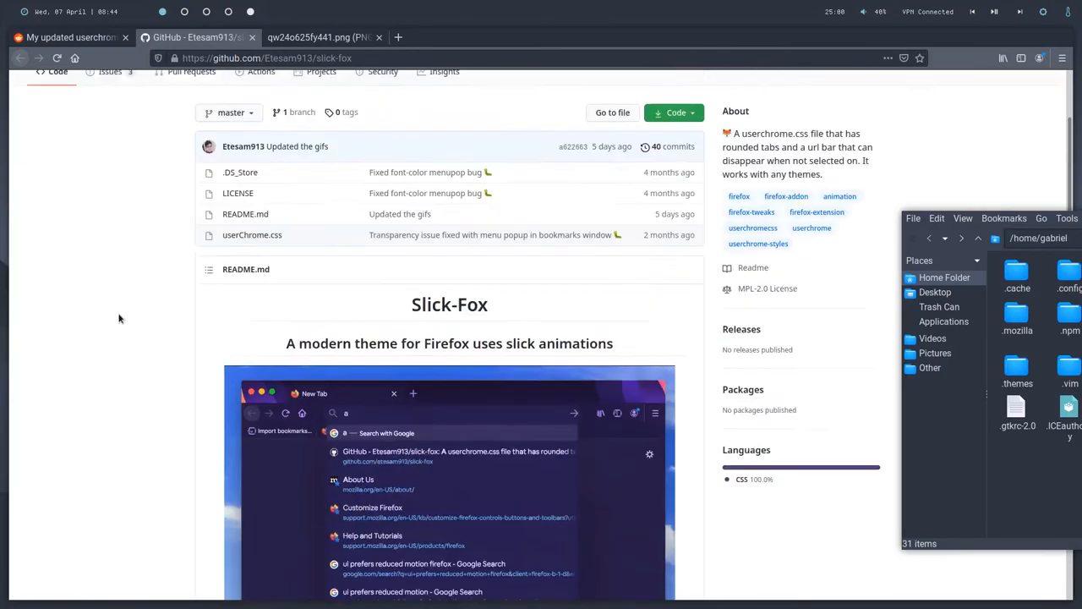
pyautogui.scroll(-3)
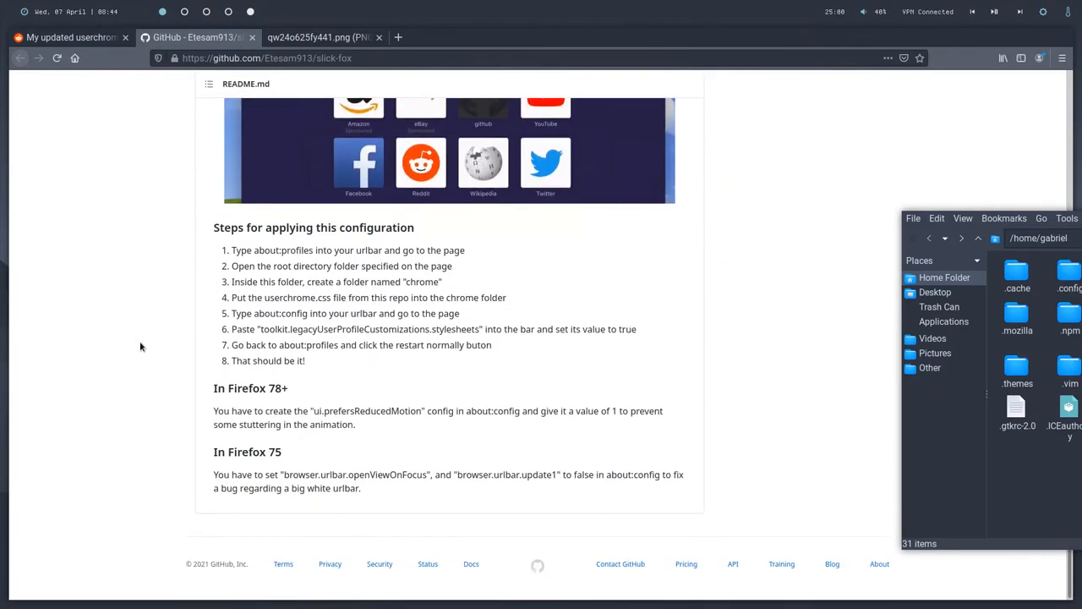
pyautogui.scroll(3)
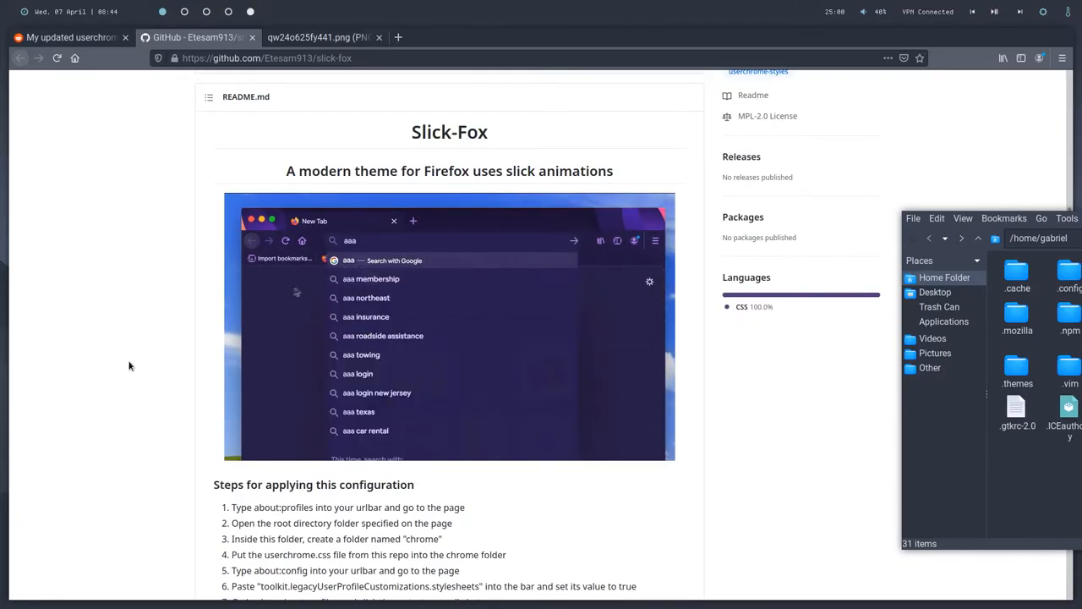
pyautogui.scroll(3)
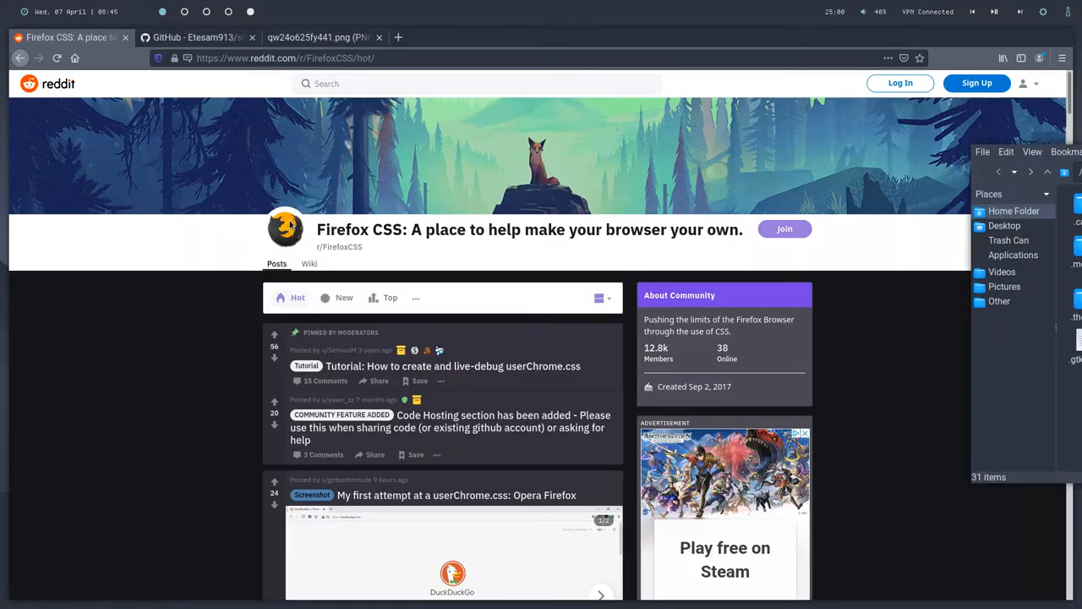
pyautogui.moveTo(398, 38)
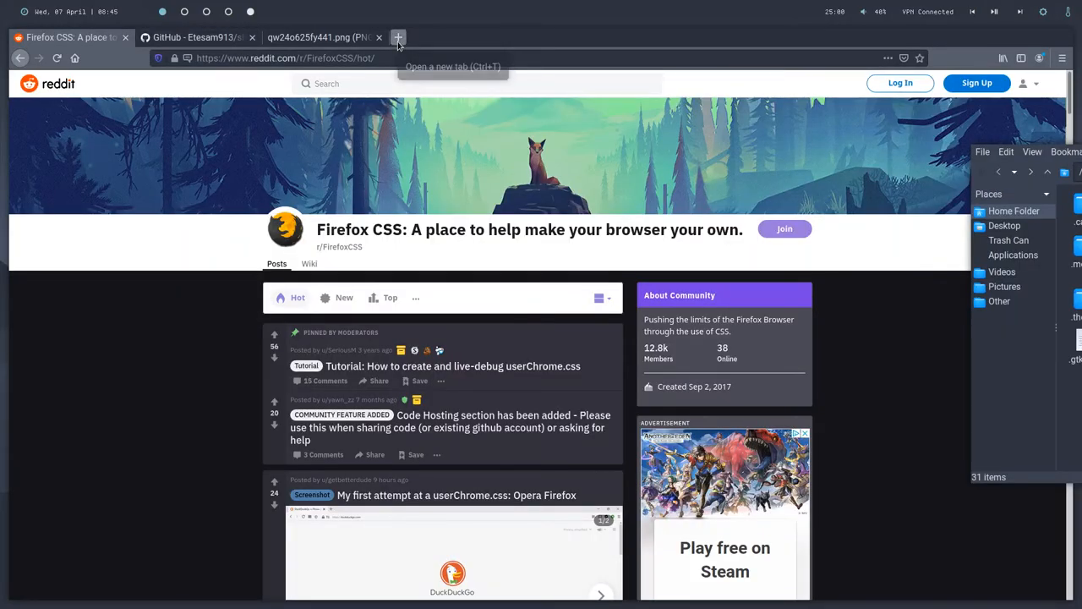
# Load about:config in a new tab, reaching the Proceed with Caution page.
pyautogui.click(397, 37)
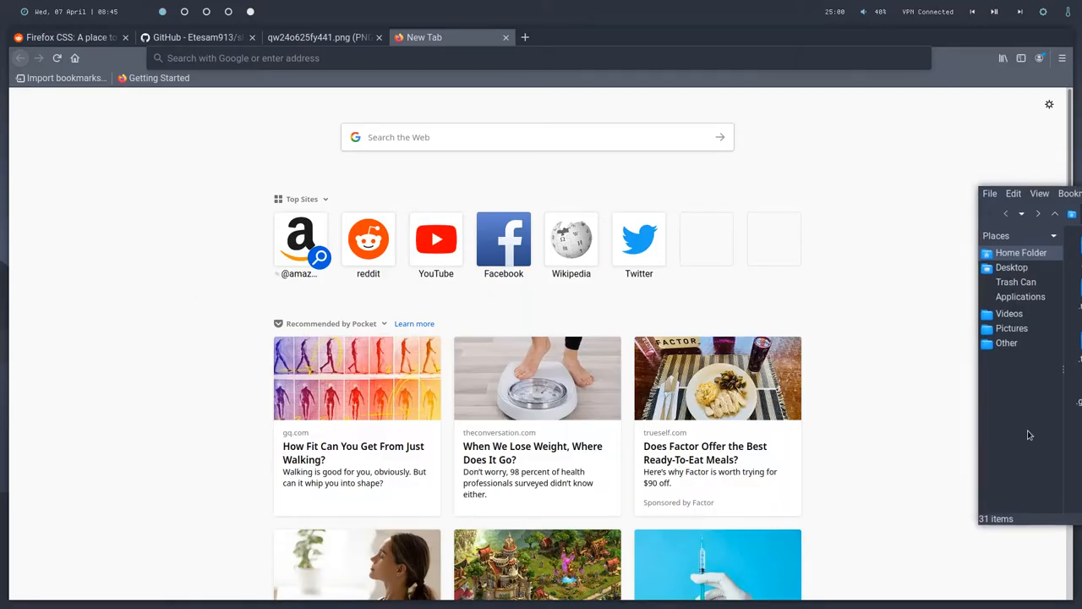
pyautogui.write('about:')
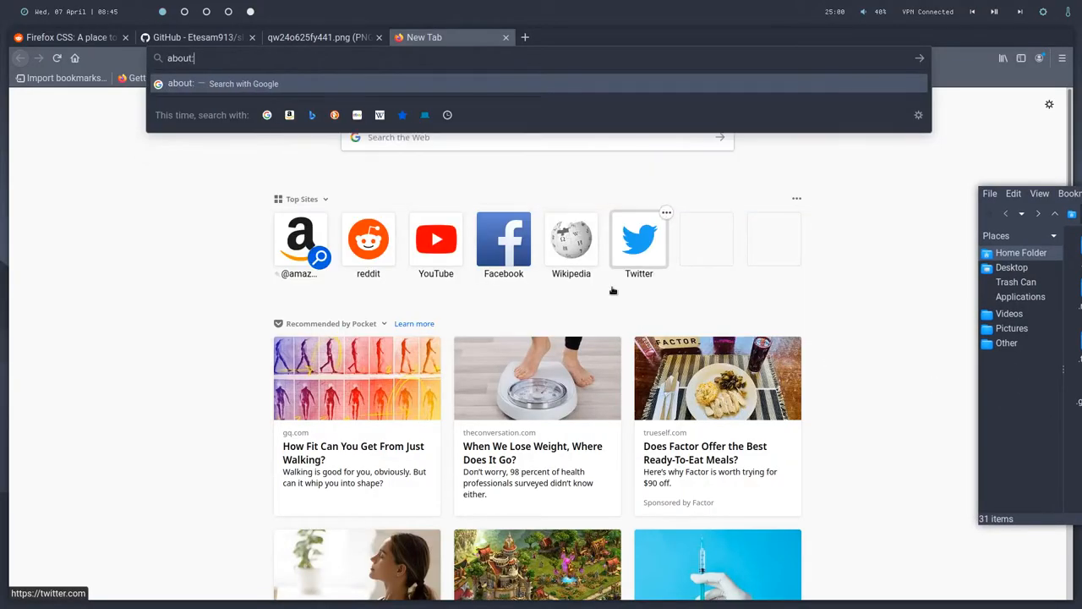
pyautogui.write('config')
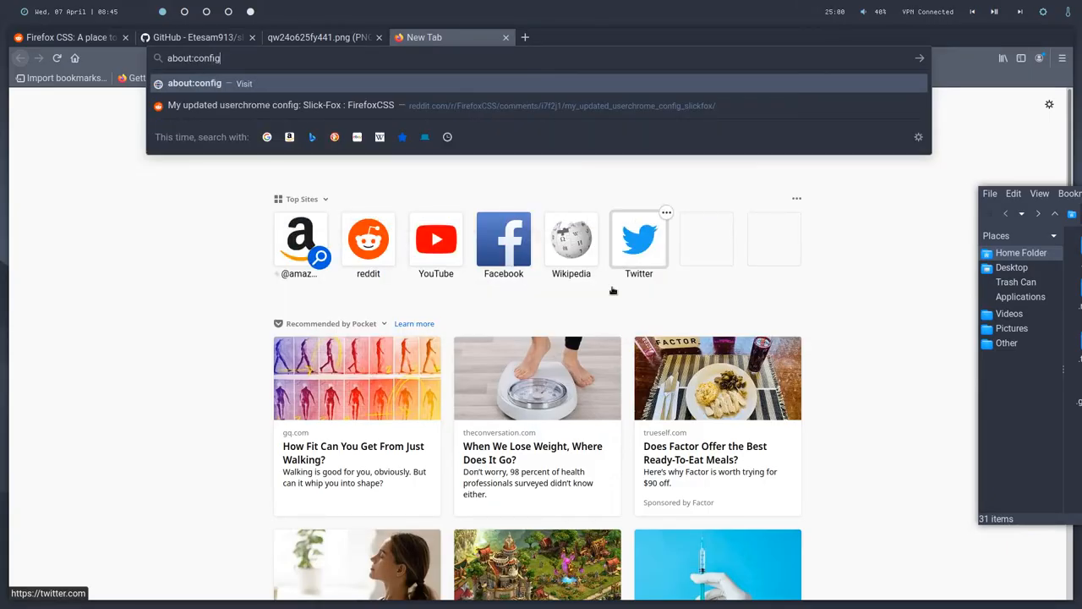
pyautogui.click(195, 83)
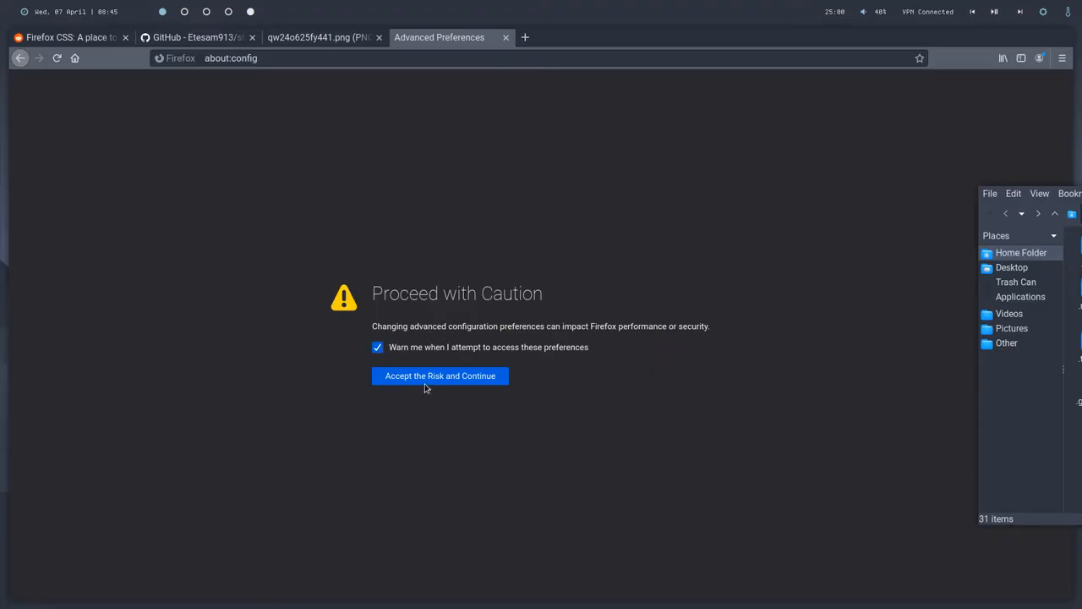
# Accept the risk and filter for toolkit.legacyUserProfileCustomizations.stylesheets.
pyautogui.click(440, 376)
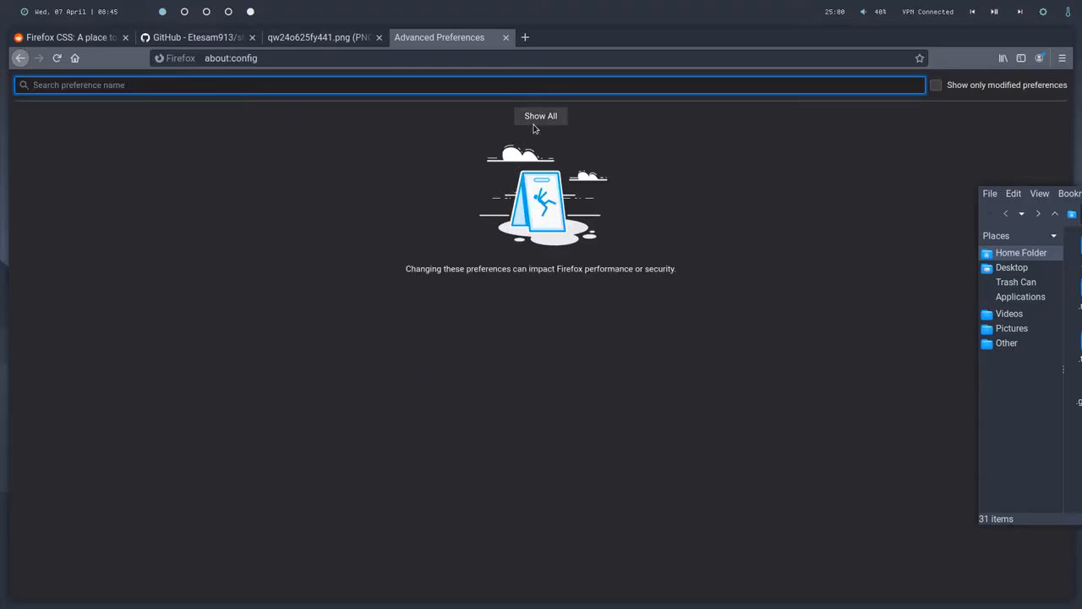
pyautogui.write('toolkit.legacyUserProfileCustomizations.stylesheets')
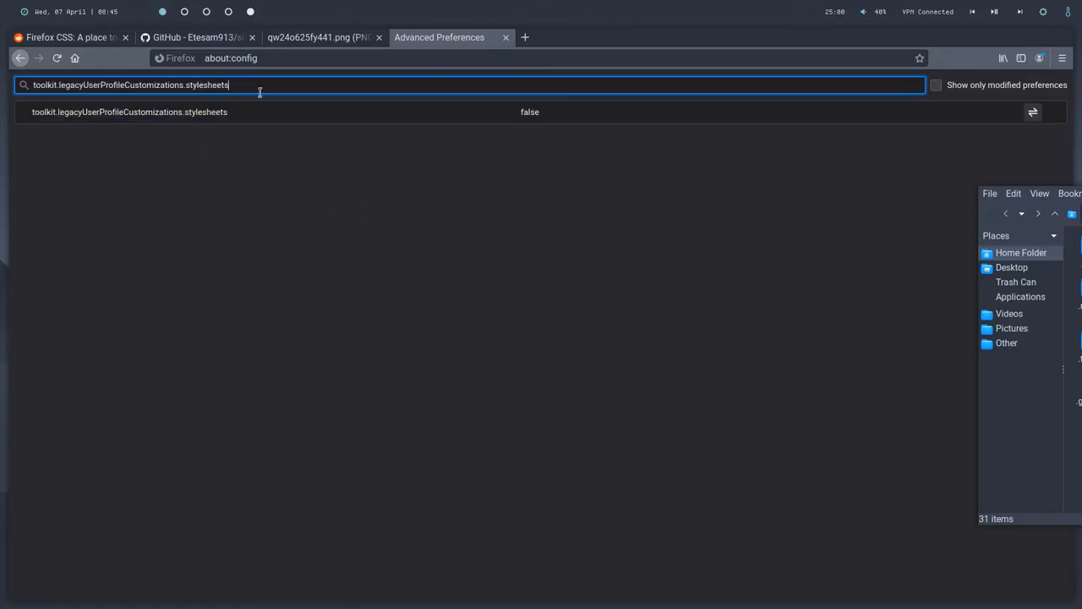
pyautogui.moveTo(409, 111)
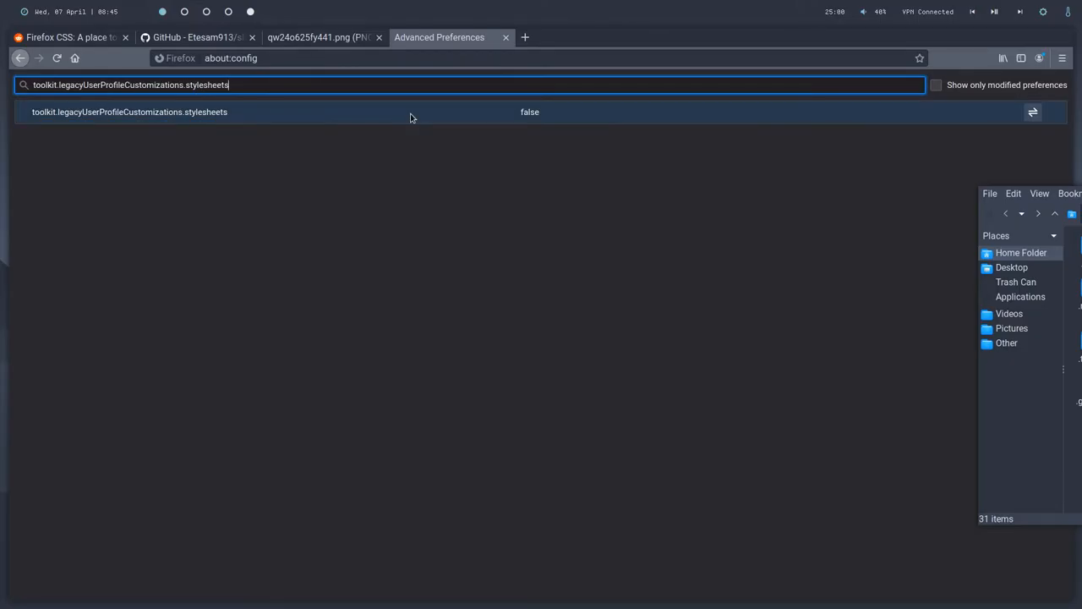
pyautogui.moveTo(227, 149)
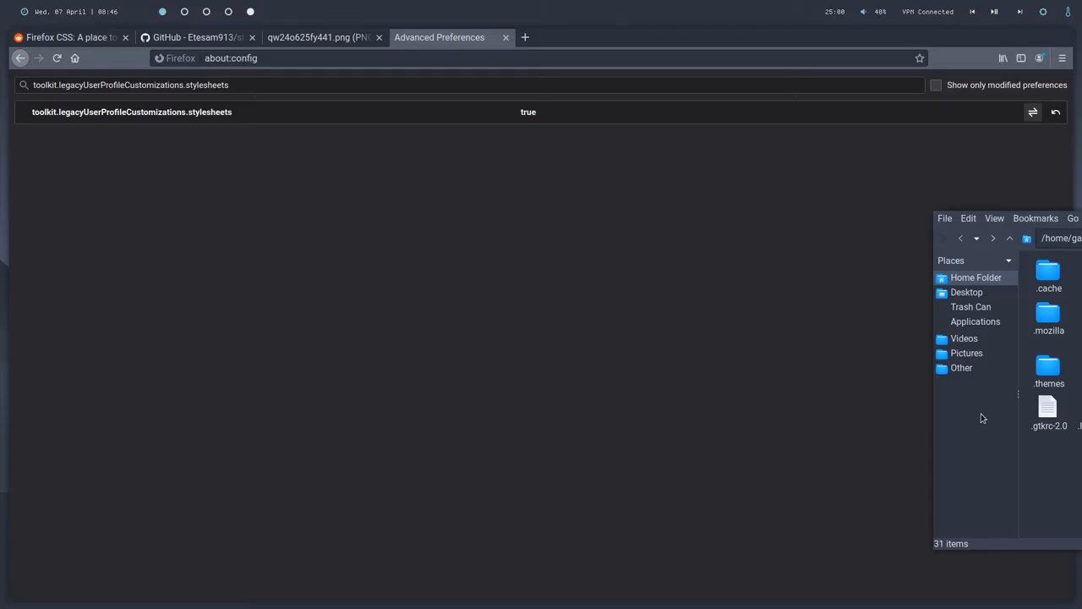
pyautogui.moveTo(991, 378)
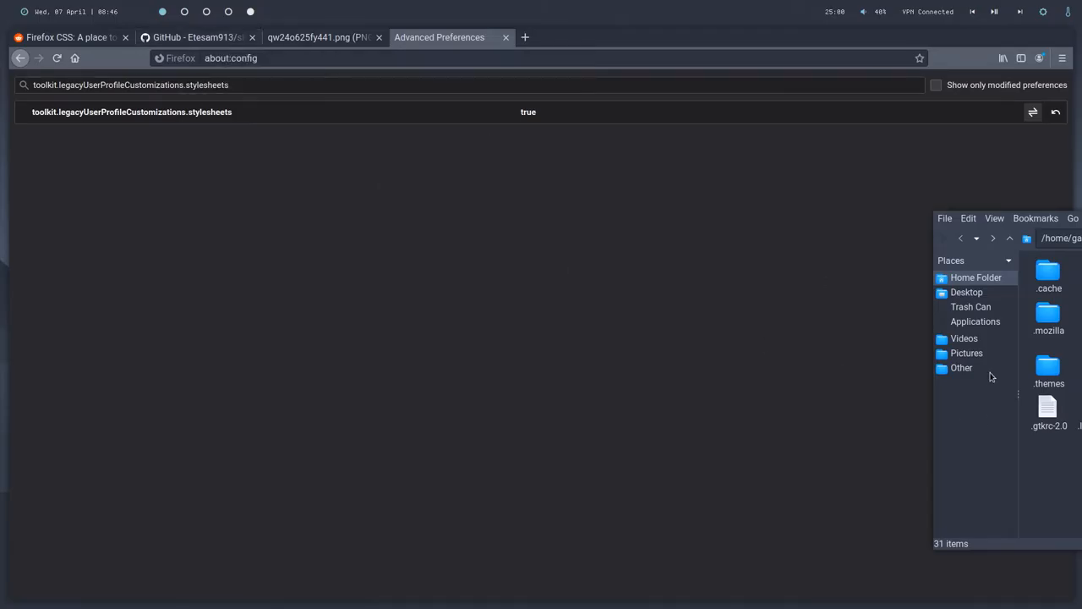
pyautogui.moveTo(991, 397)
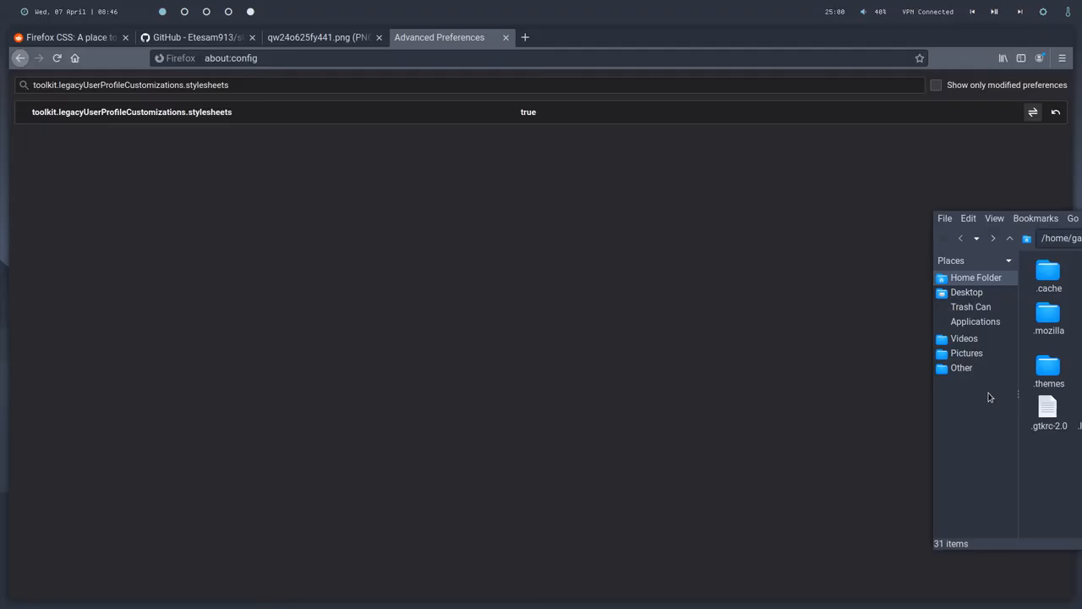
# Return to the slick-fox GitHub repository and scroll through its page.
pyautogui.click(194, 37)
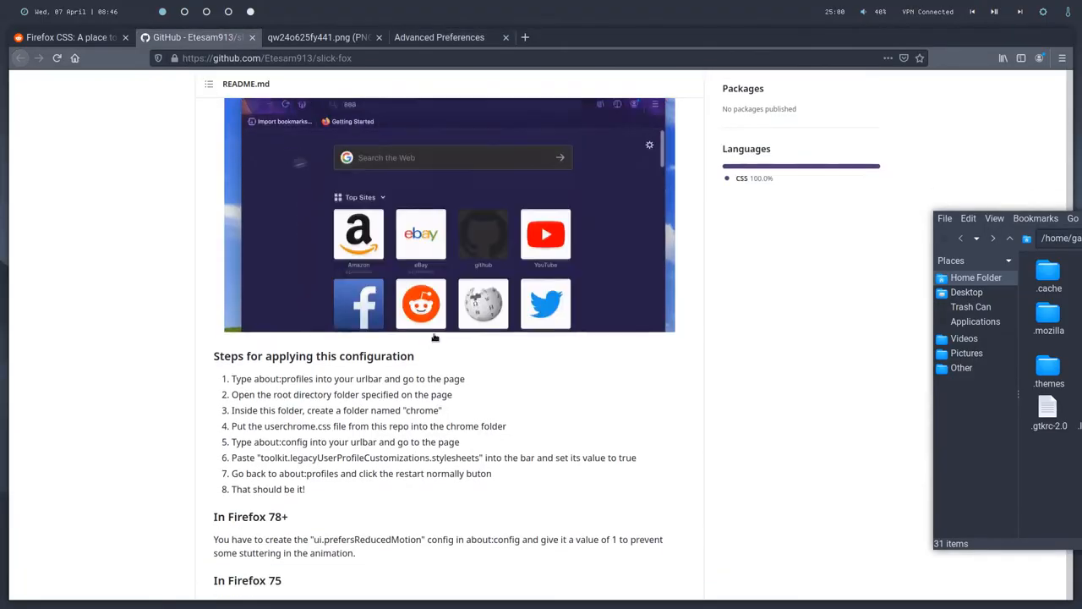
pyautogui.scroll(3)
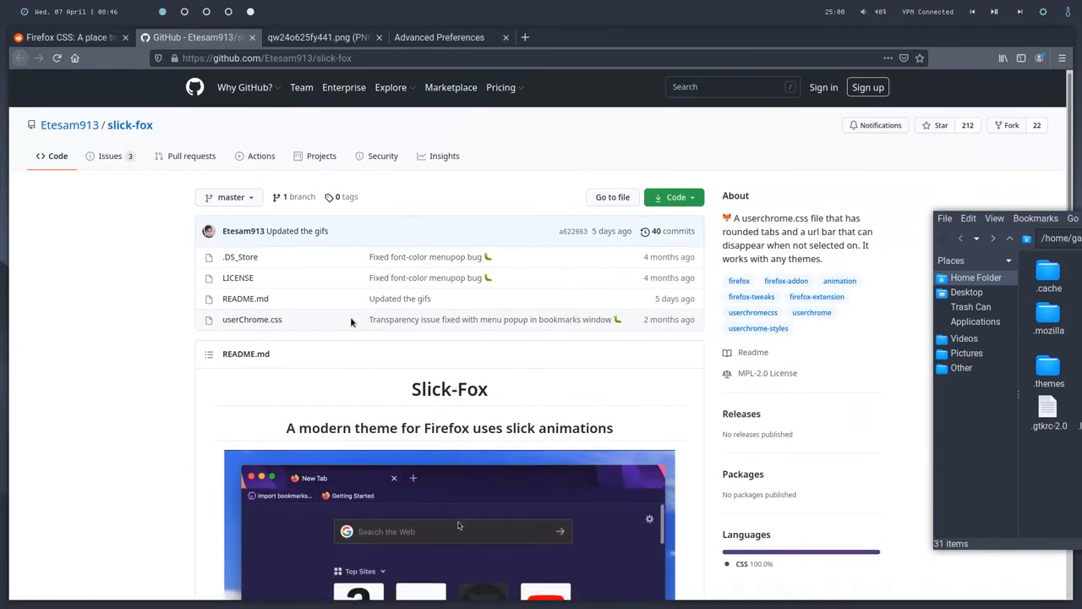
pyautogui.scroll(-3)
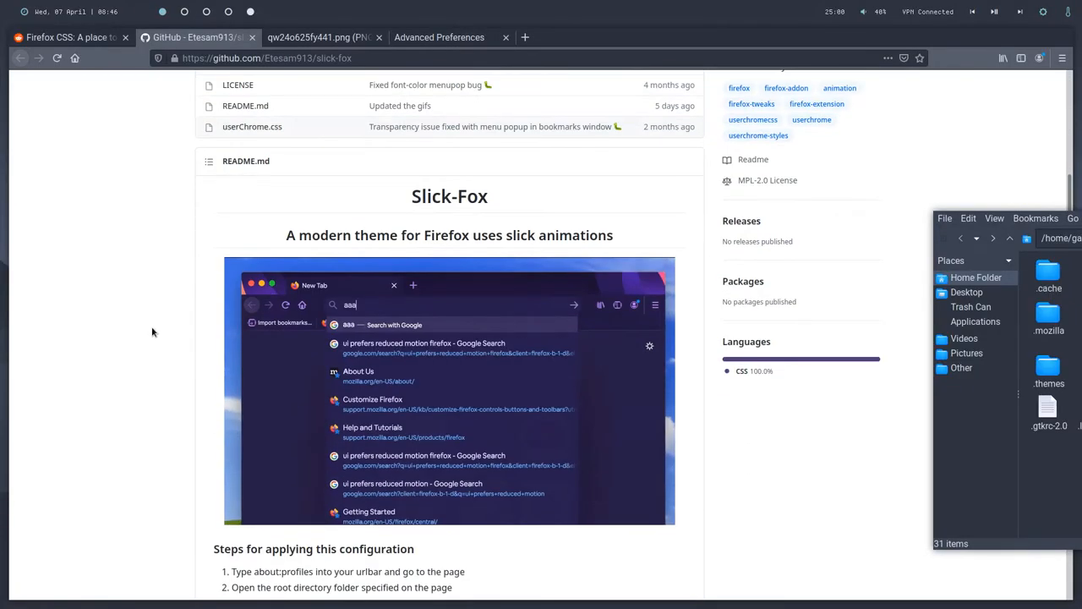
pyautogui.scroll(-3)
pyautogui.write('git')
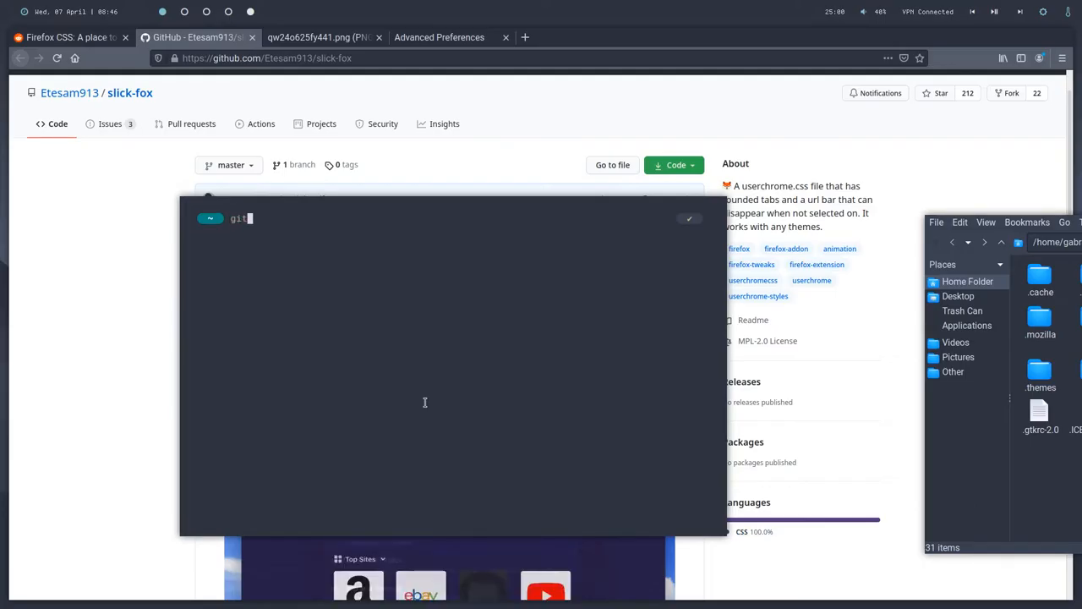
pyautogui.write('clone')
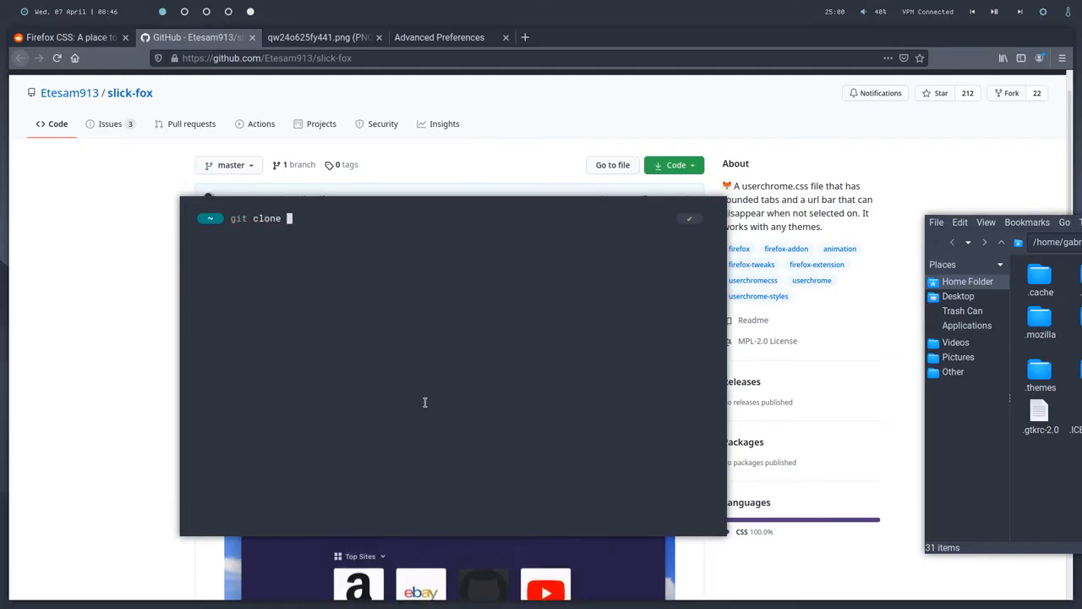
pyautogui.write('https://github.com/Etesam913/slick-fox')
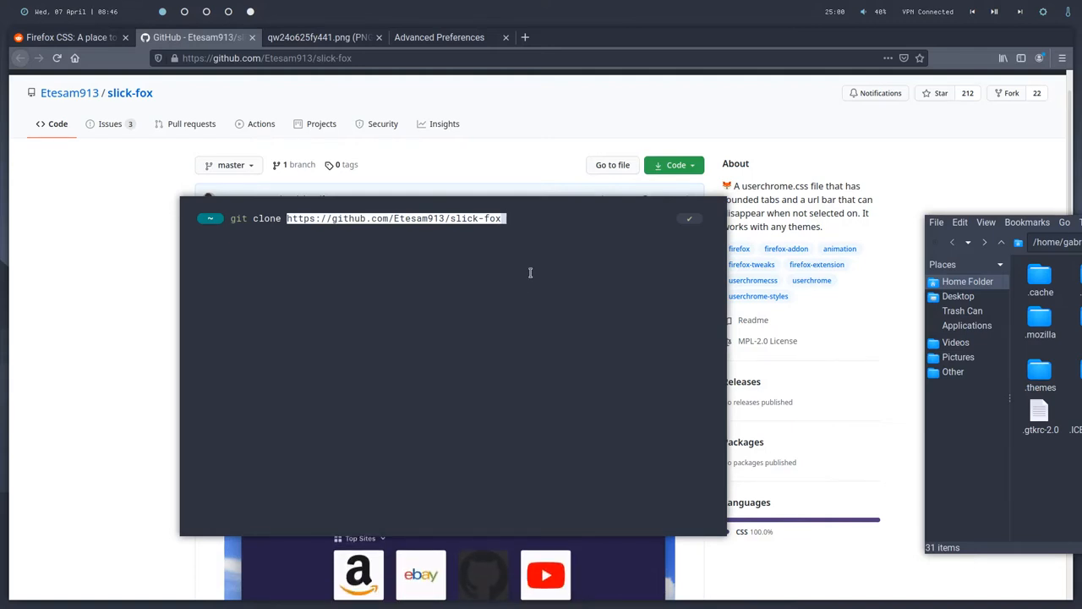
pyautogui.press('Return')
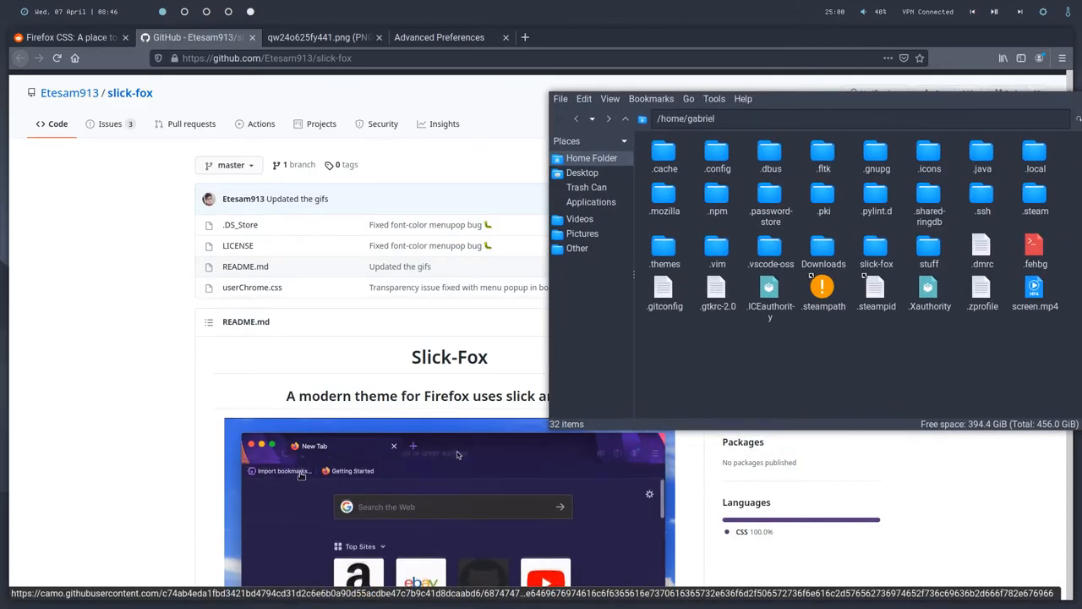
# Find the cloned slick-fox folder in the home directory and open it.
pyautogui.write('aaa')
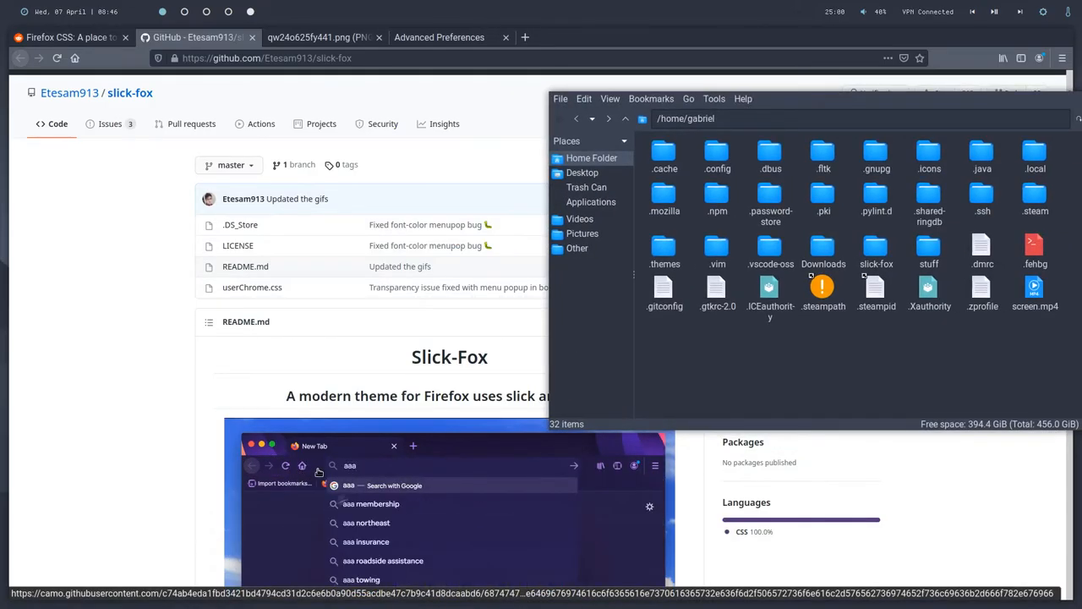
pyautogui.scroll(-3)
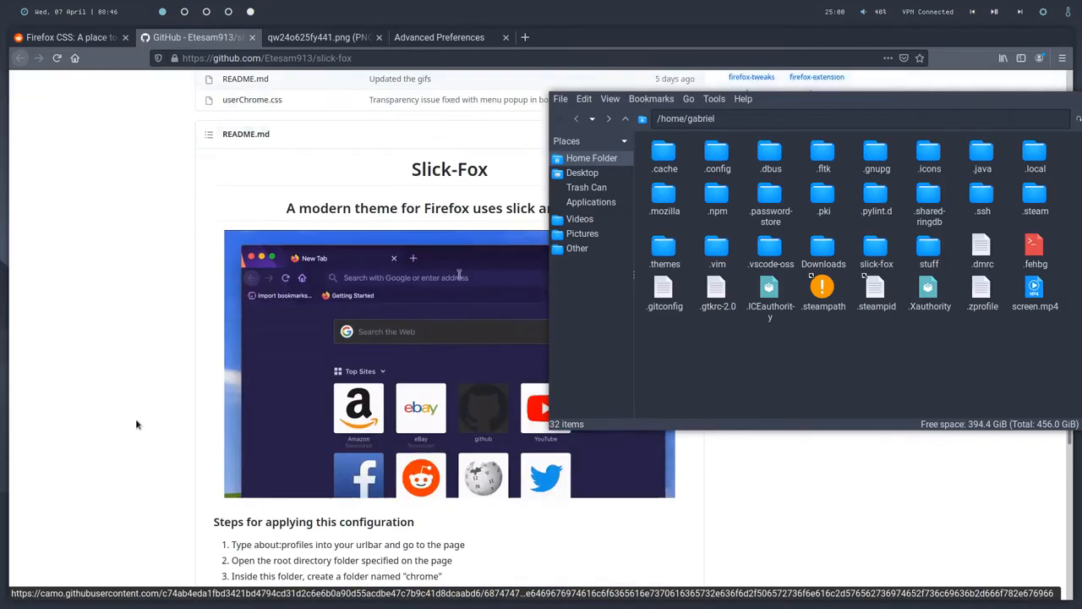
pyautogui.scroll(-3)
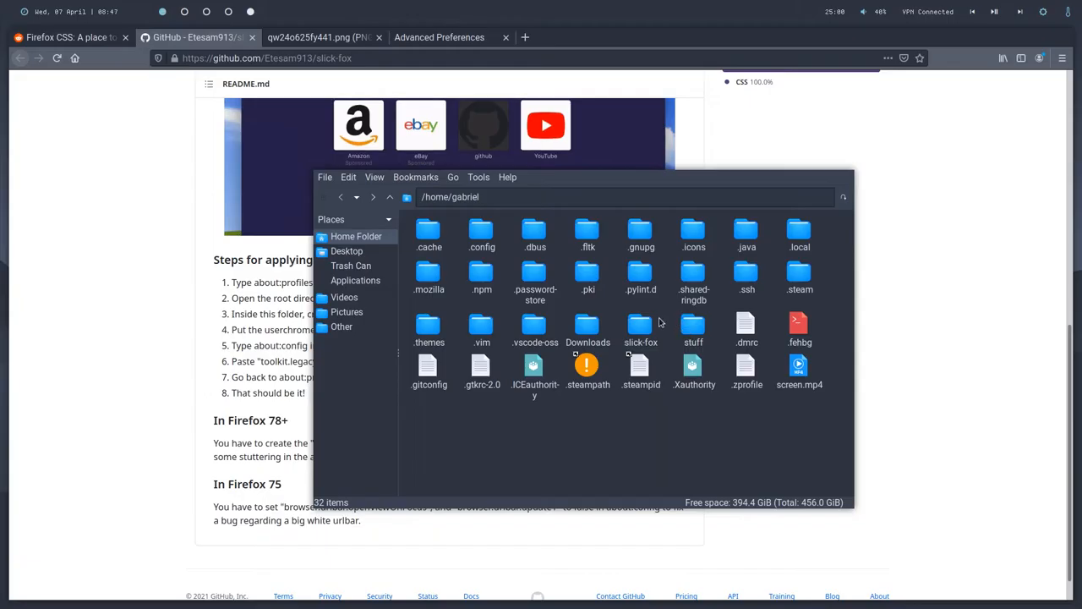
pyautogui.doubleClick(639, 320)
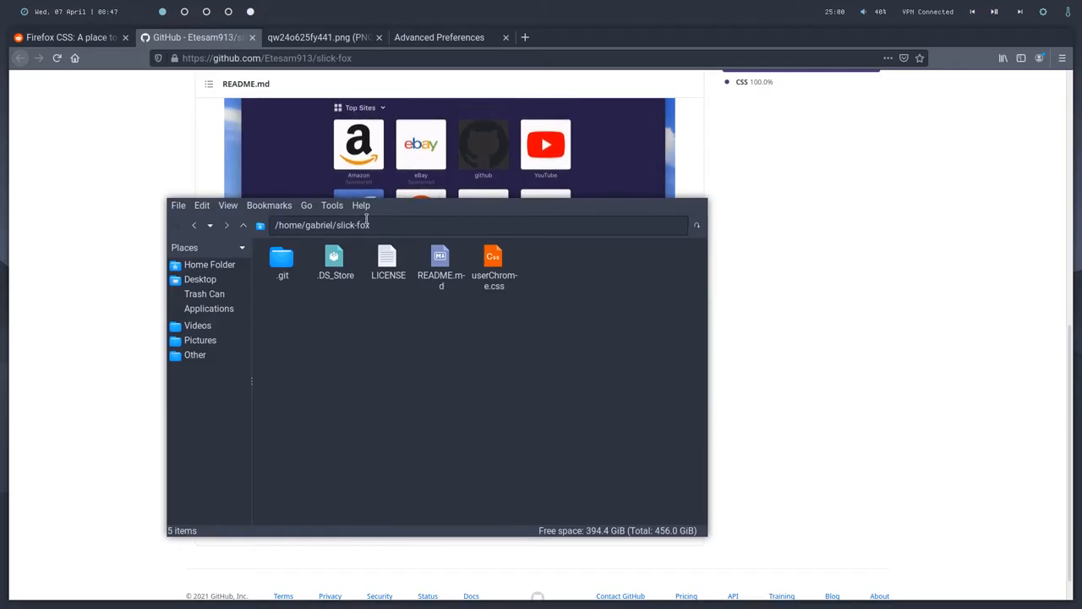
# Copy userChrome.css from the slick-fox folder via its context menu.
pyautogui.click(494, 264)
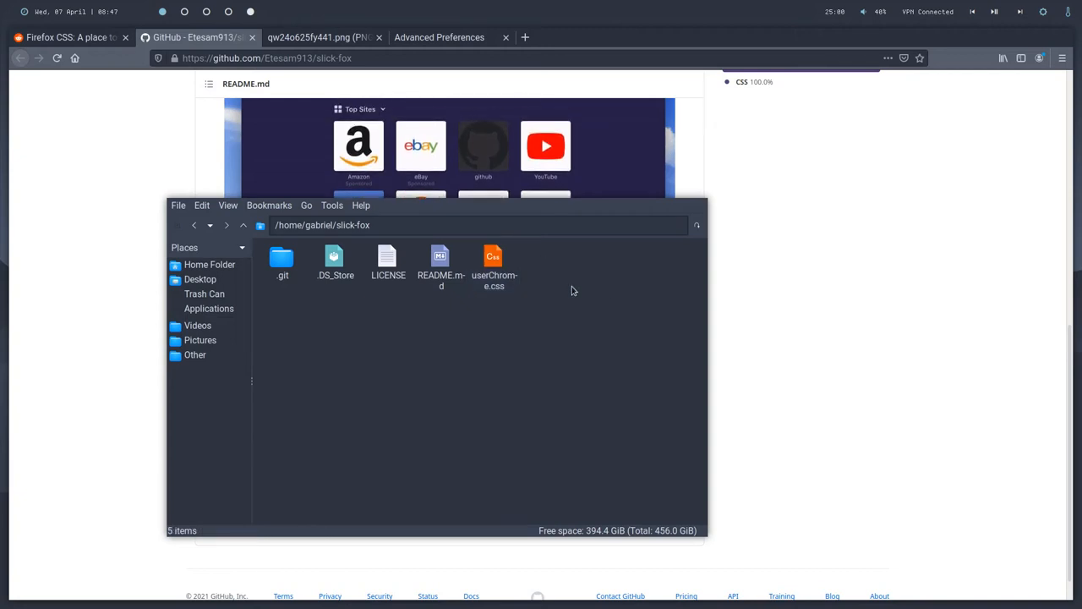
pyautogui.click(494, 262)
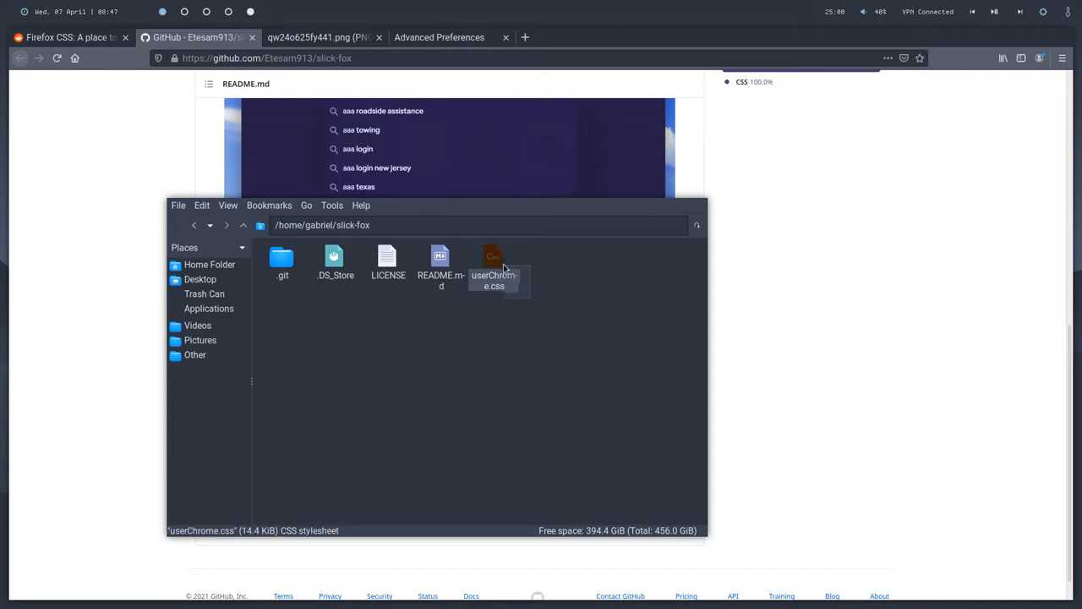
pyautogui.rightClick(494, 267)
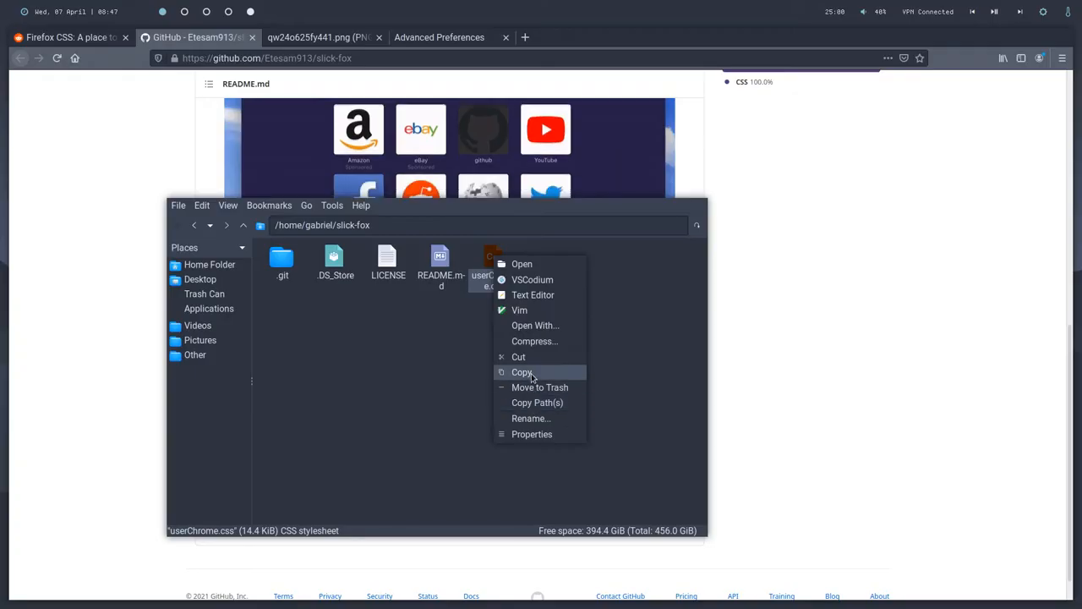
pyautogui.click(210, 264)
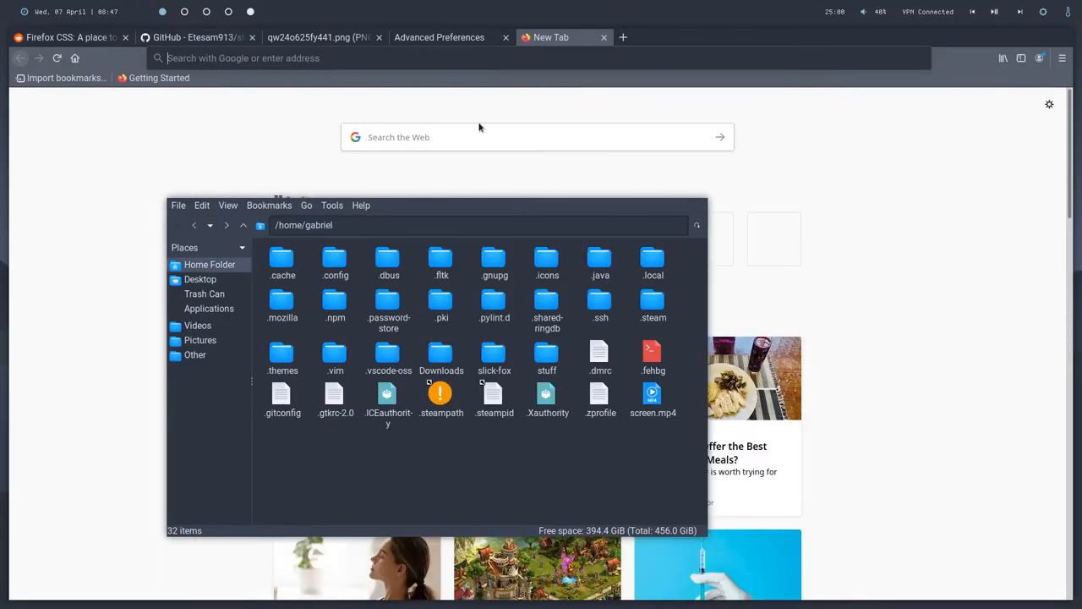
# Load about:profiles and scroll to the in-use totalDefault profile's root directory.
pyautogui.write('about:profiles')
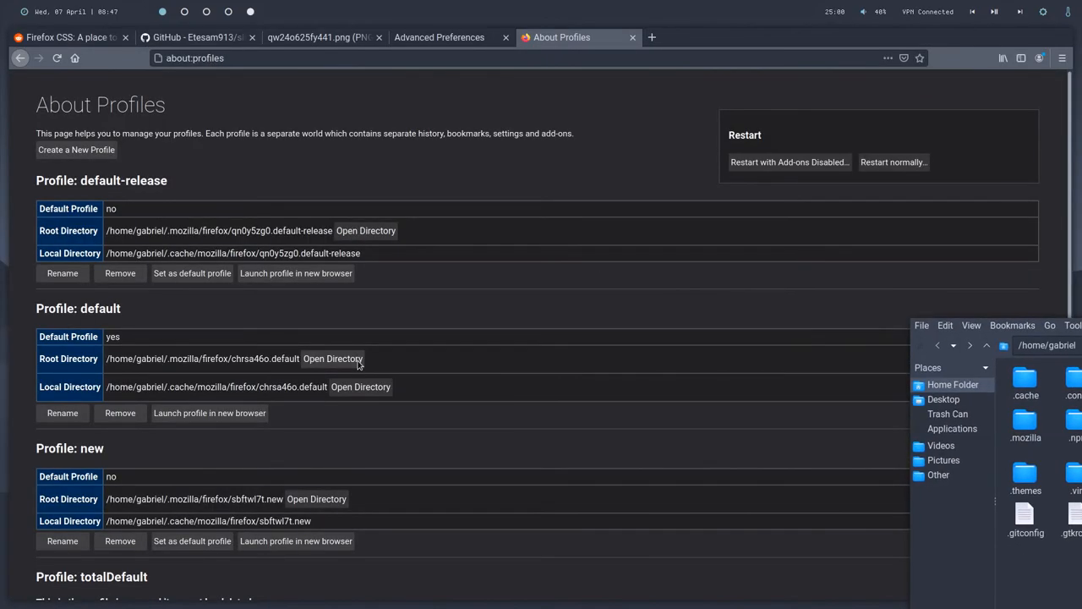
pyautogui.scroll(-3)
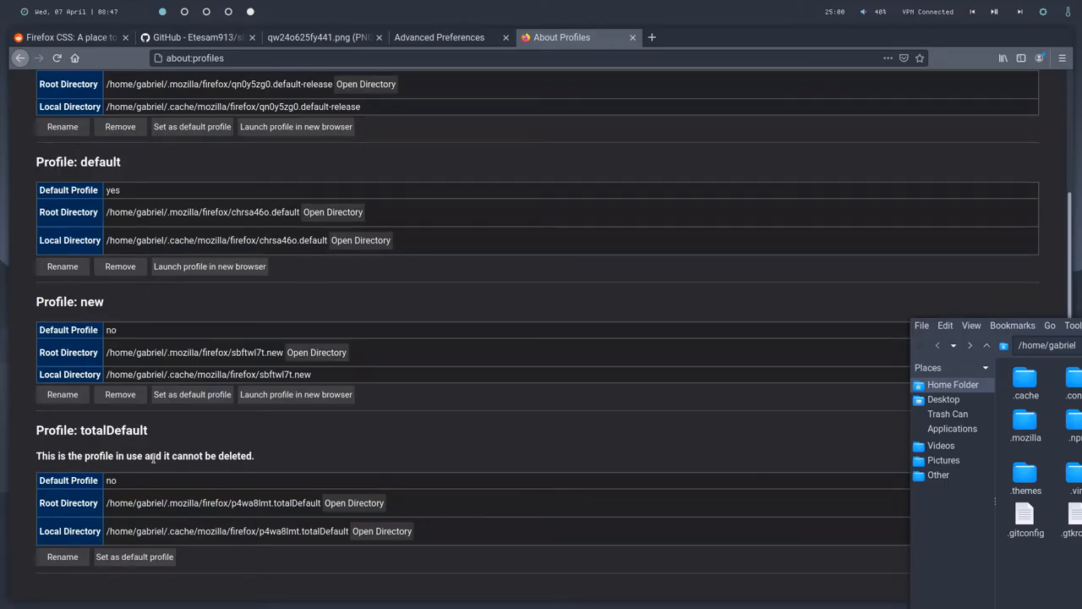
pyautogui.moveTo(268, 460)
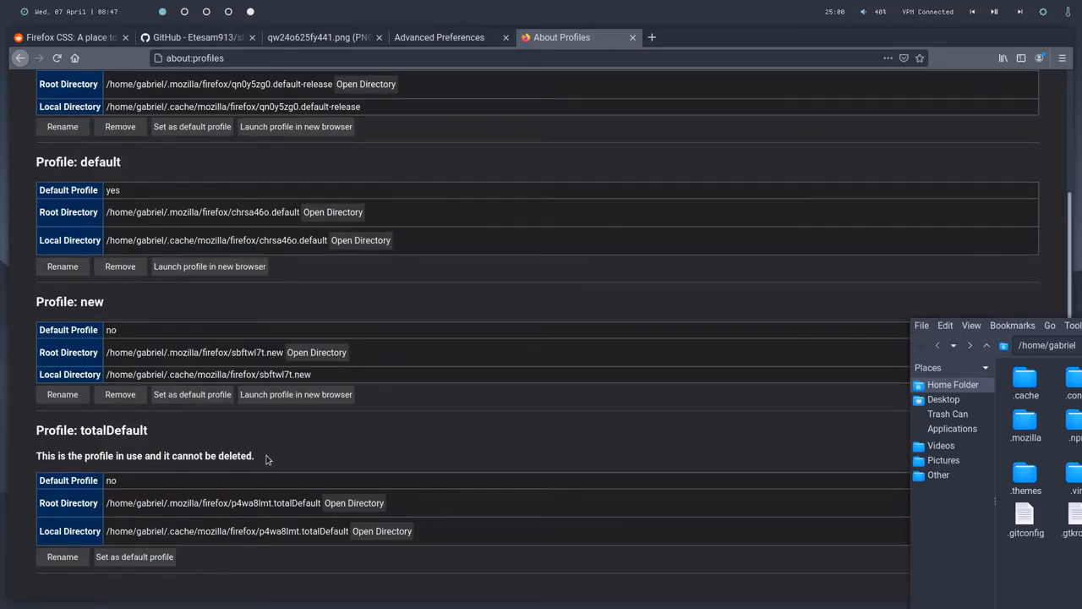
pyautogui.moveTo(61, 431)
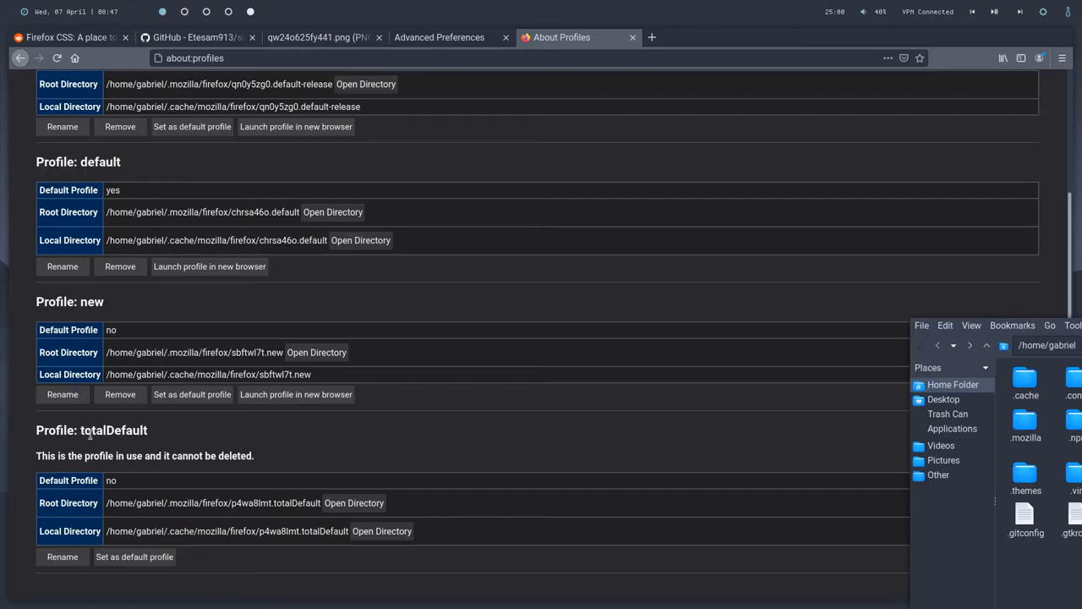
pyautogui.moveTo(406, 514)
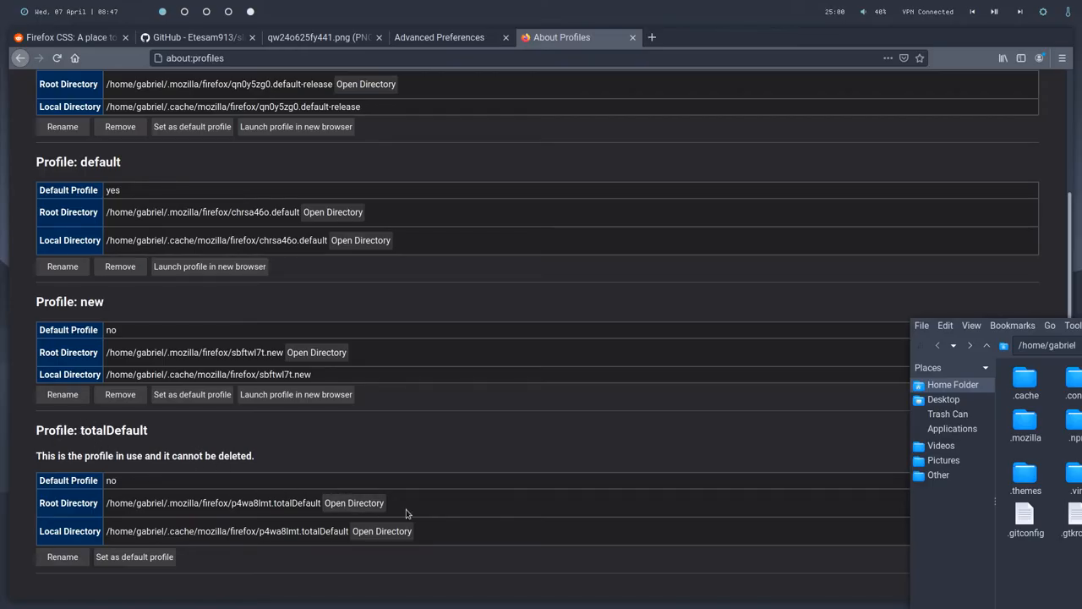
pyautogui.moveTo(37, 532)
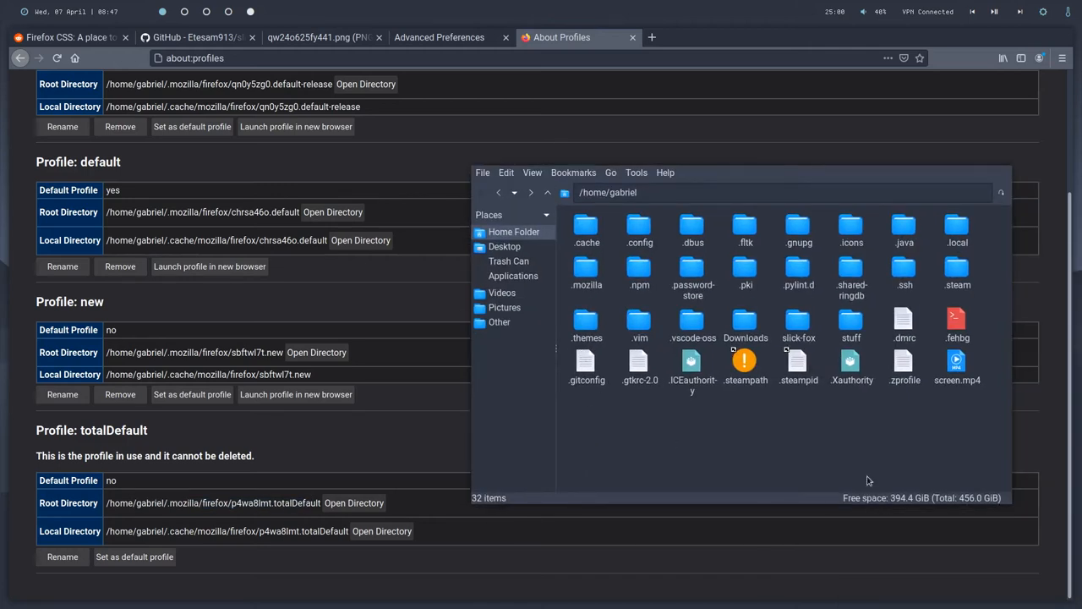
pyautogui.moveTo(690, 379)
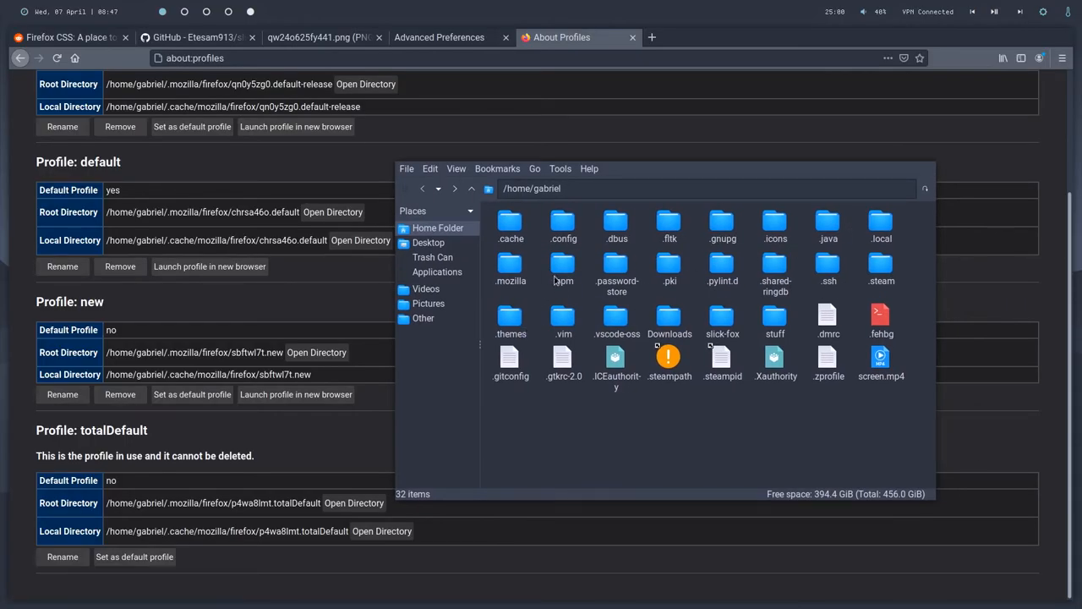
# Navigate into /home/gabriel/.mozilla/firefox where the profile folders are listed.
pyautogui.doubleClick(511, 269)
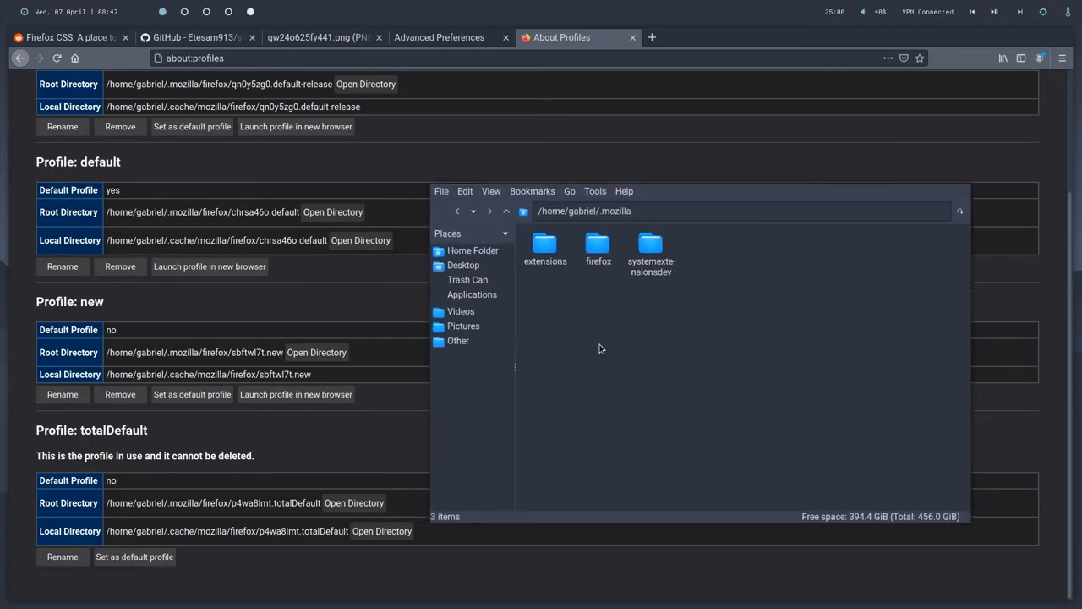
pyautogui.doubleClick(599, 245)
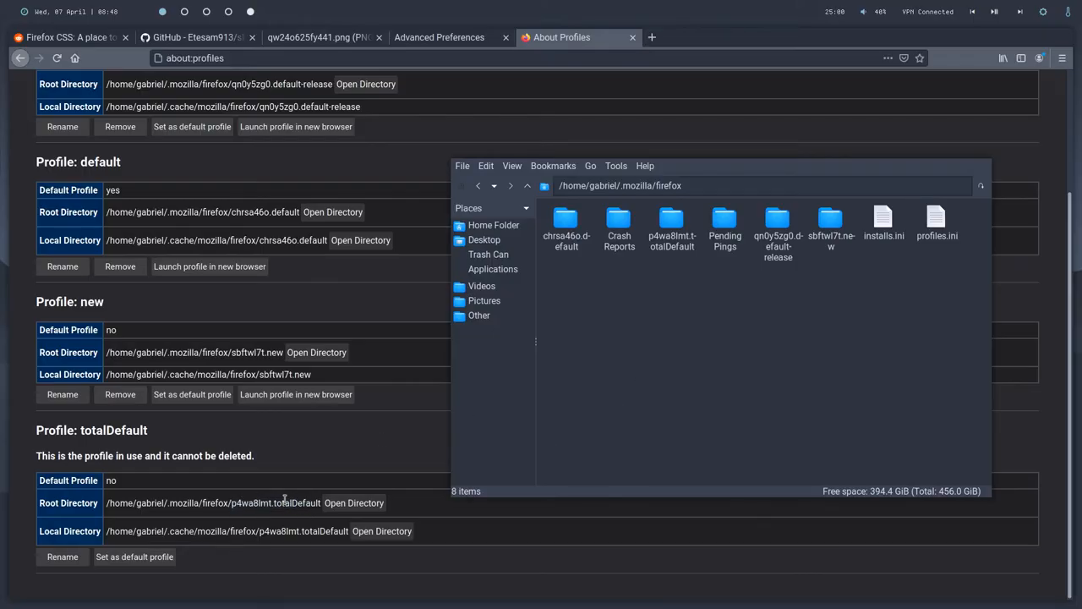
pyautogui.moveTo(189, 330)
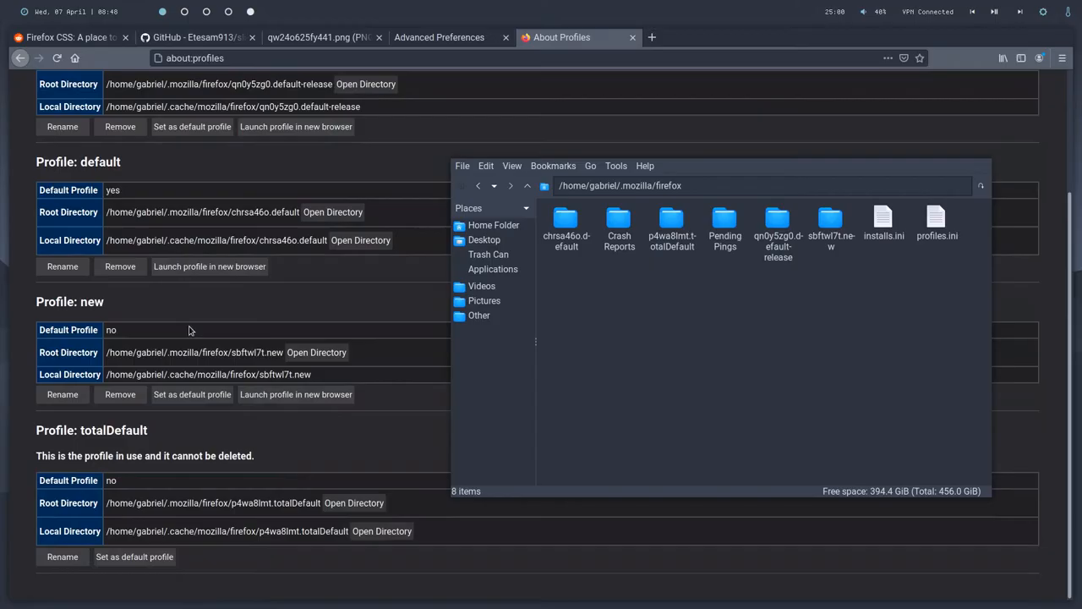
pyautogui.moveTo(439, 251)
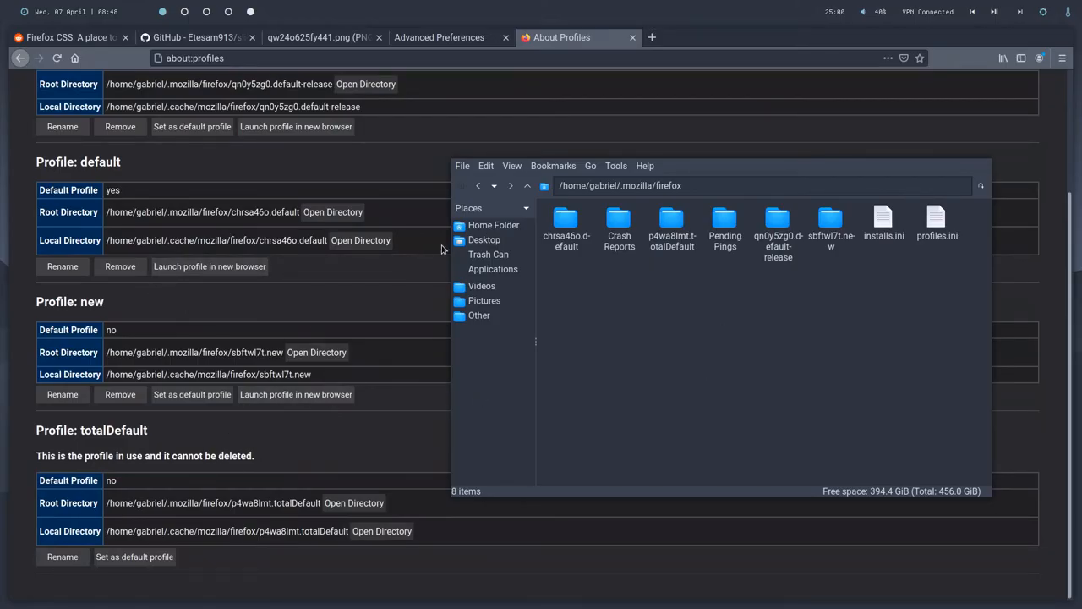
pyautogui.moveTo(663, 254)
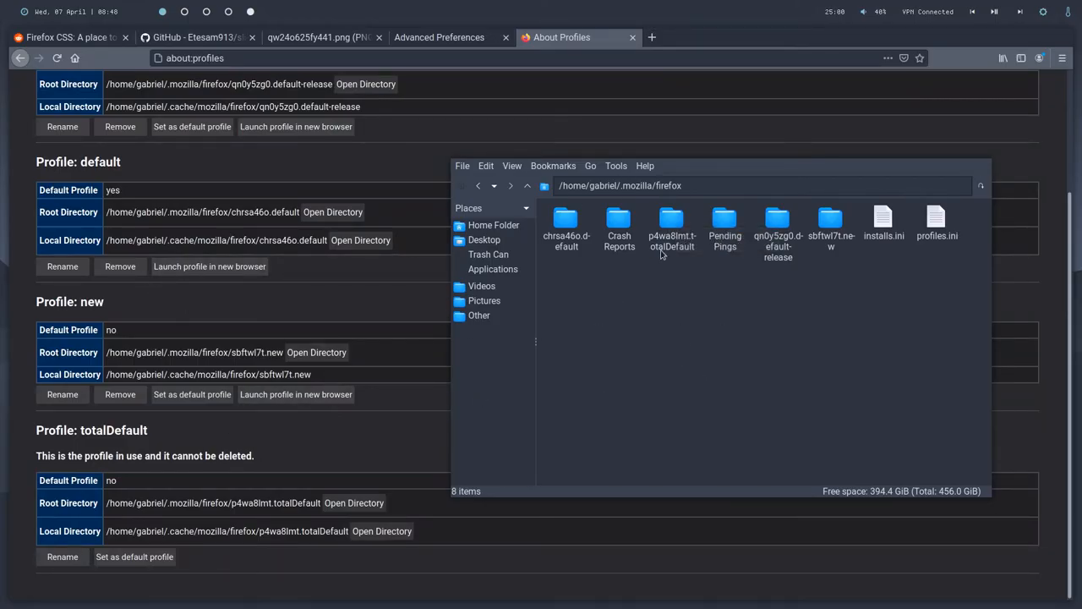
# Inside the p4wa8lmt.totalDefault profile, create a chrome folder and go into it for userChrome.css.
pyautogui.doubleClick(669, 229)
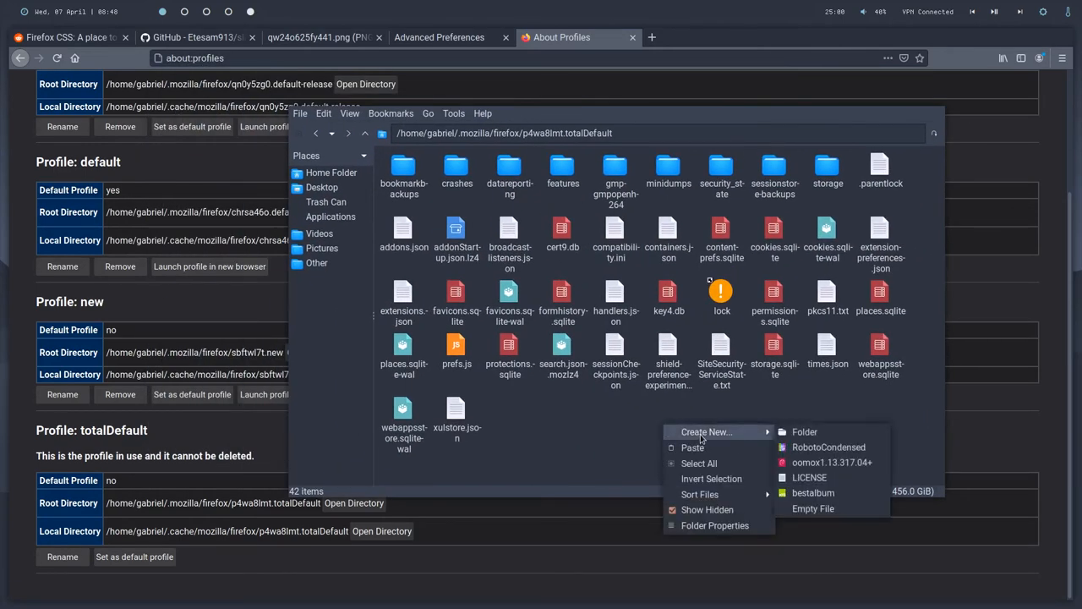
pyautogui.click(805, 431)
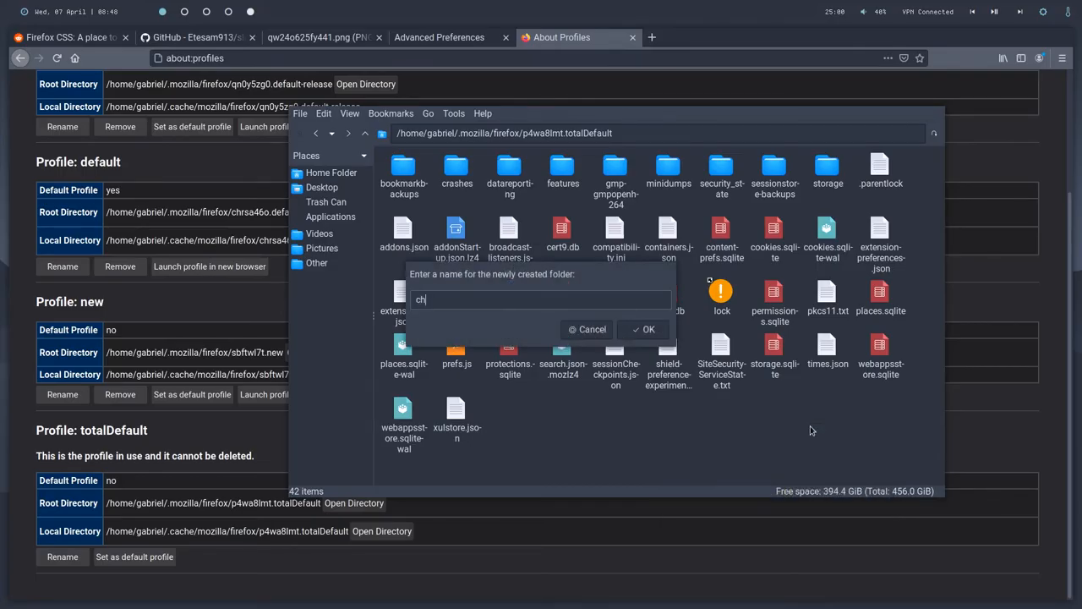
pyautogui.click(643, 328)
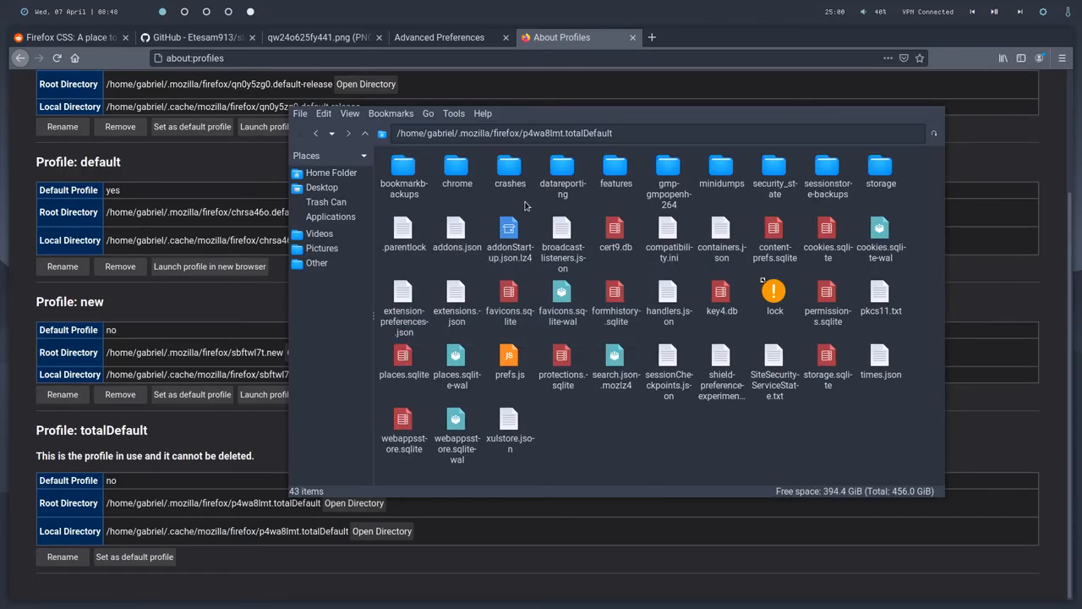
pyautogui.doubleClick(457, 169)
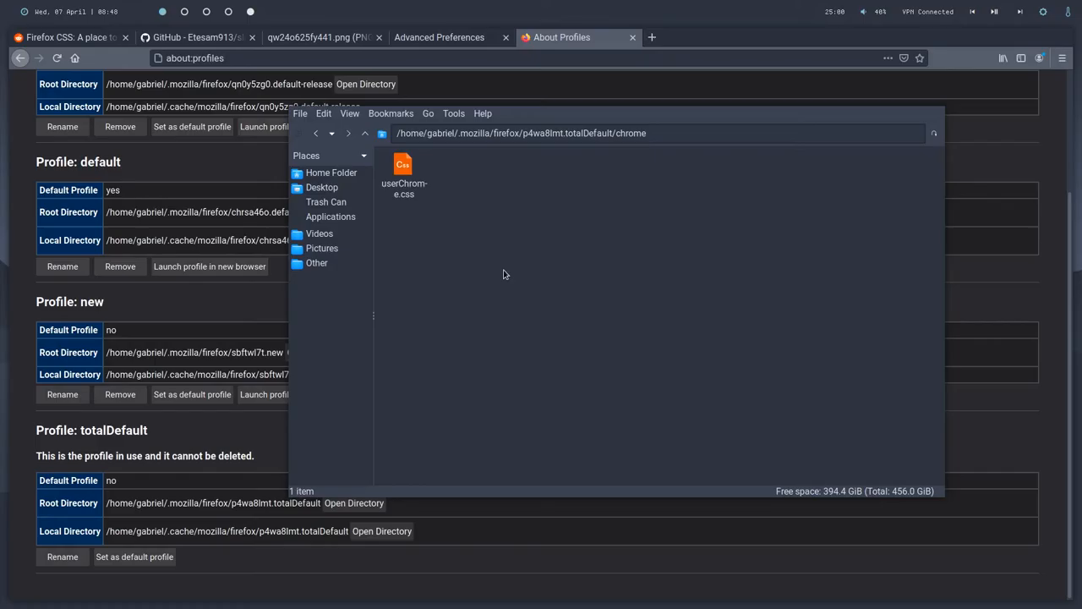
pyautogui.moveTo(514, 292)
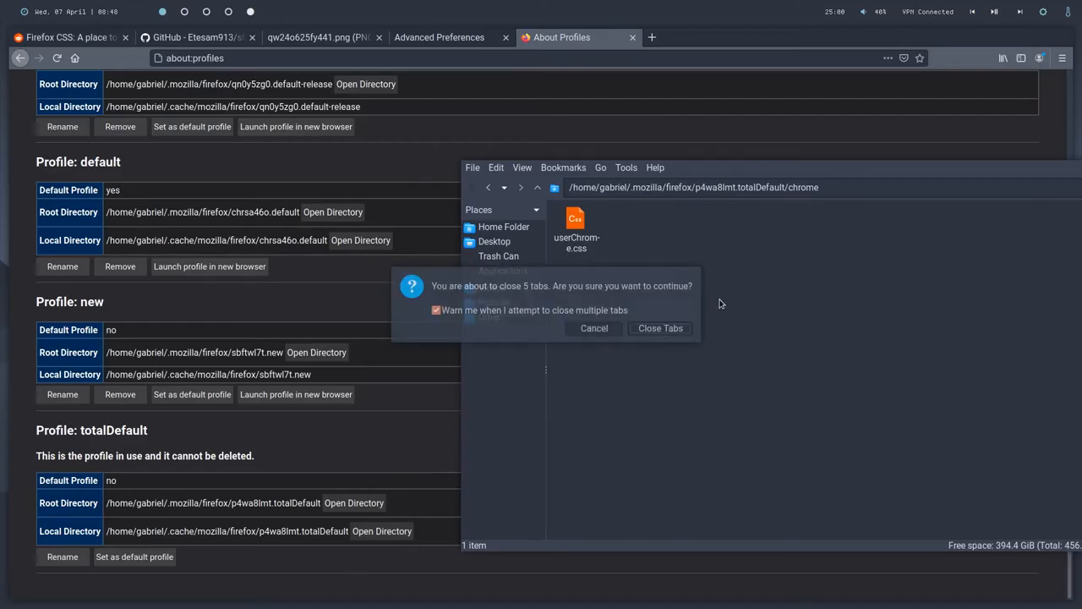
# Close Firefox's tabs, load about:profiles and launch another profile in a new browser window.
pyautogui.click(660, 329)
pyautogui.write('about:')
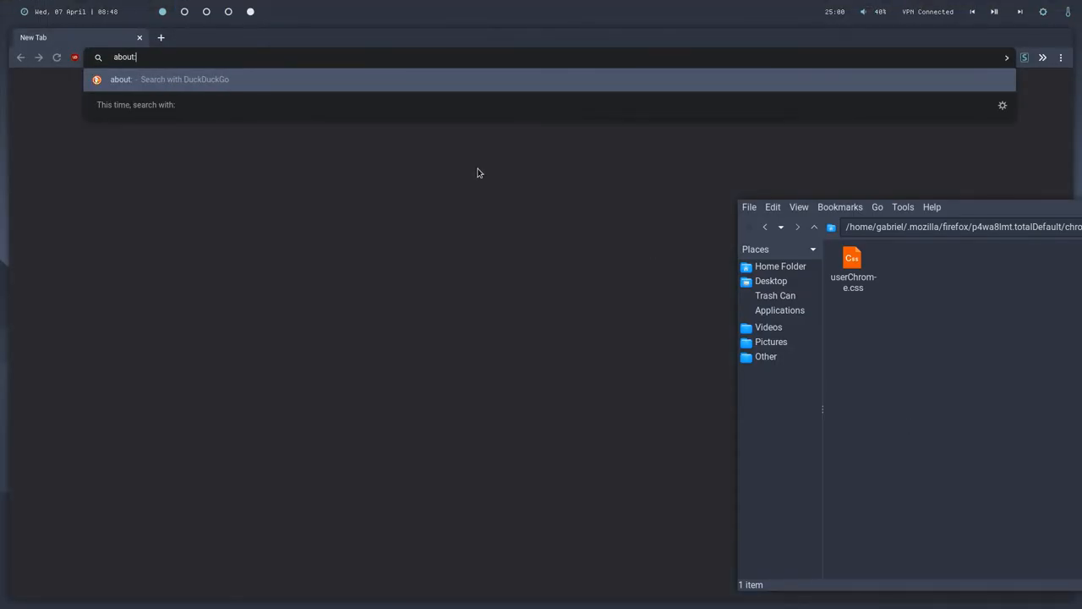
pyautogui.press('Return')
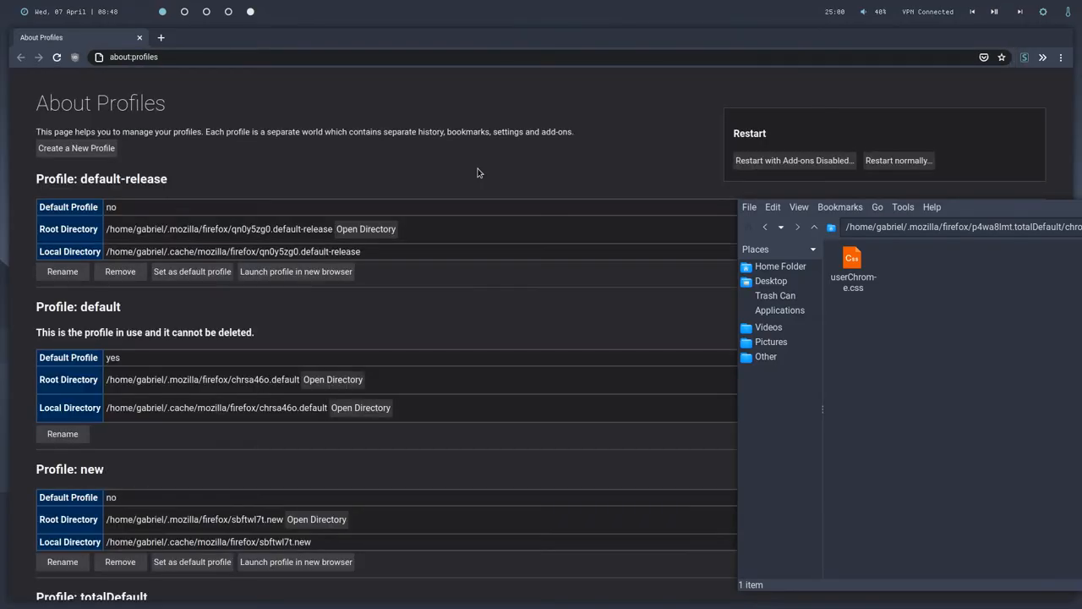
pyautogui.scroll(-3)
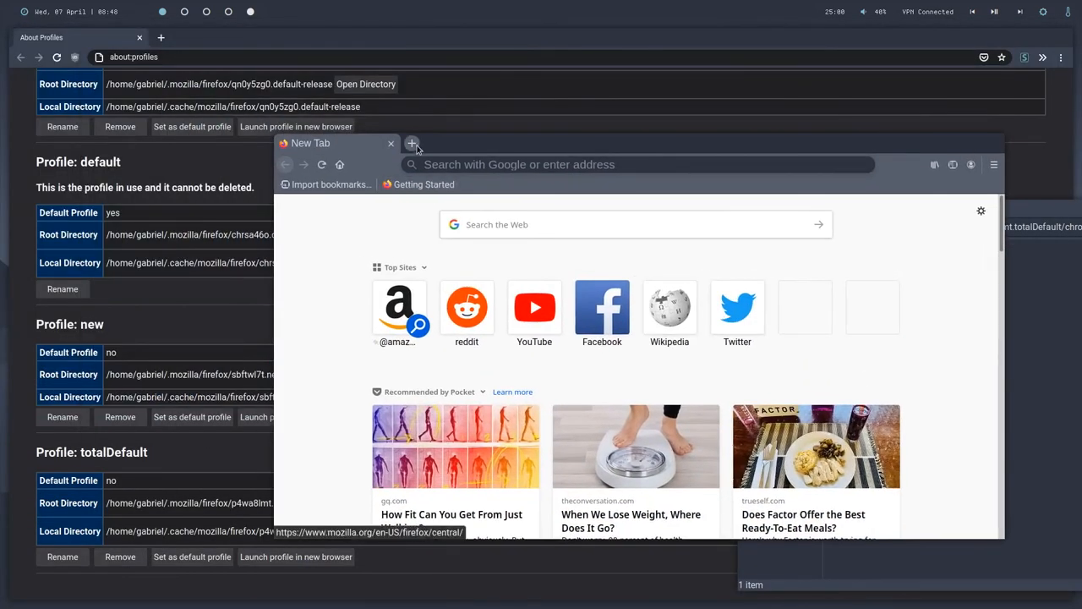
pyautogui.click(413, 142)
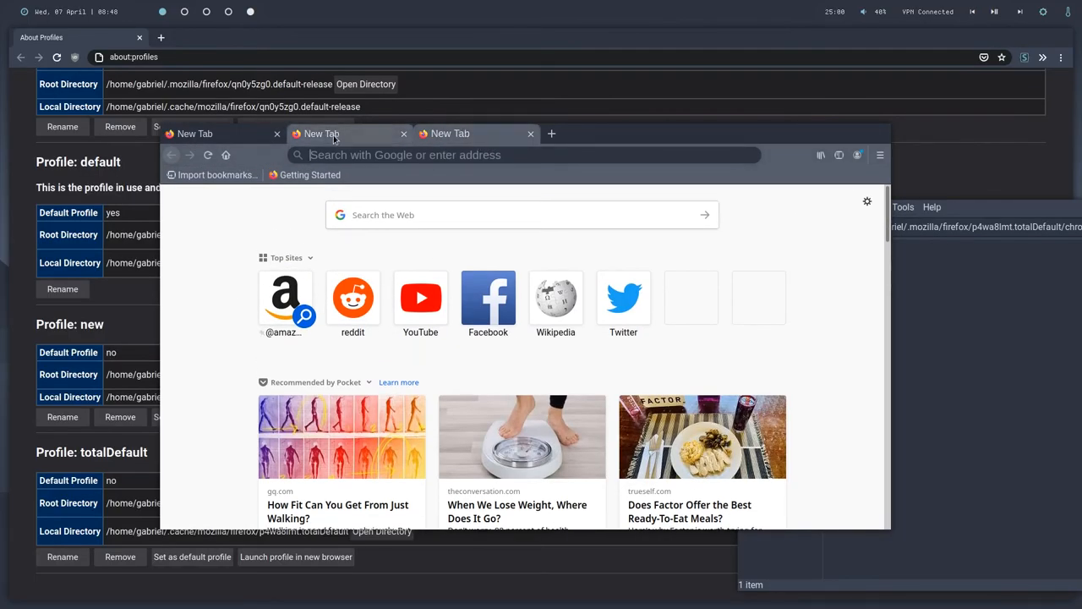
pyautogui.click(521, 155)
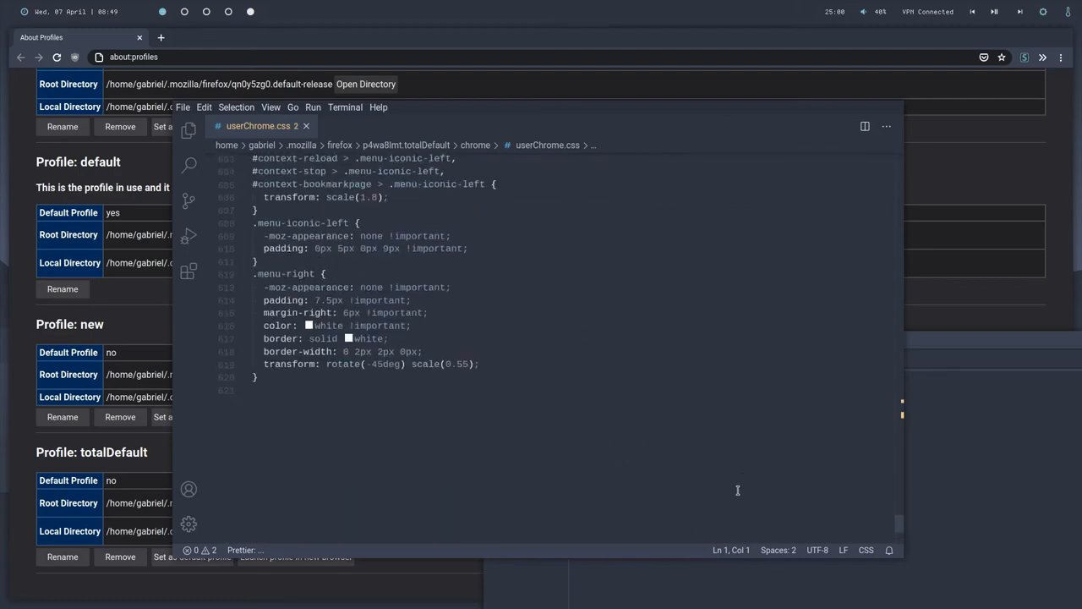
pyautogui.scroll(-3)
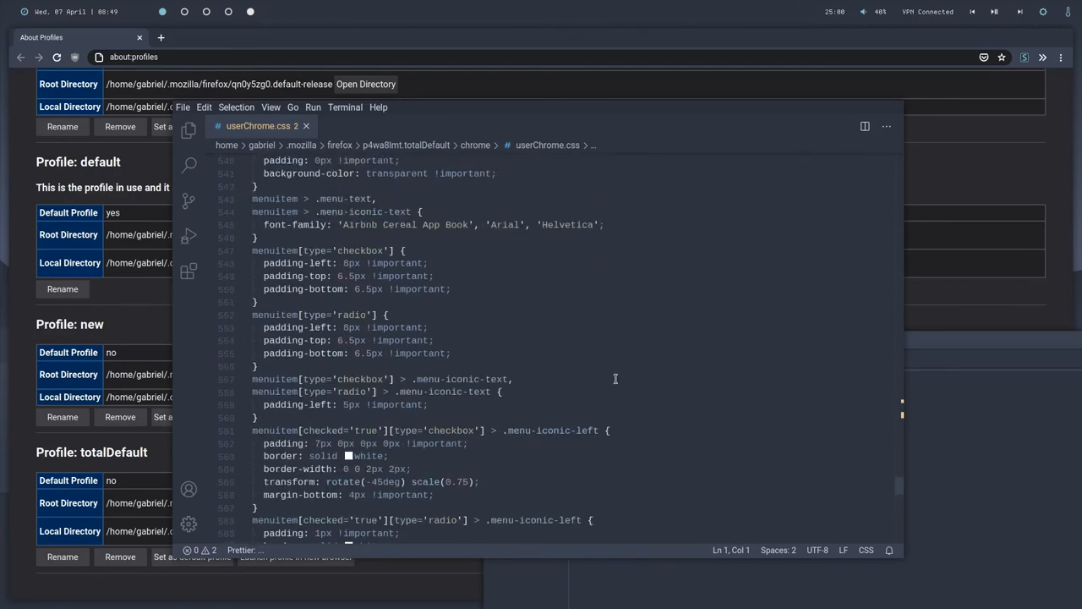
pyautogui.scroll(3)
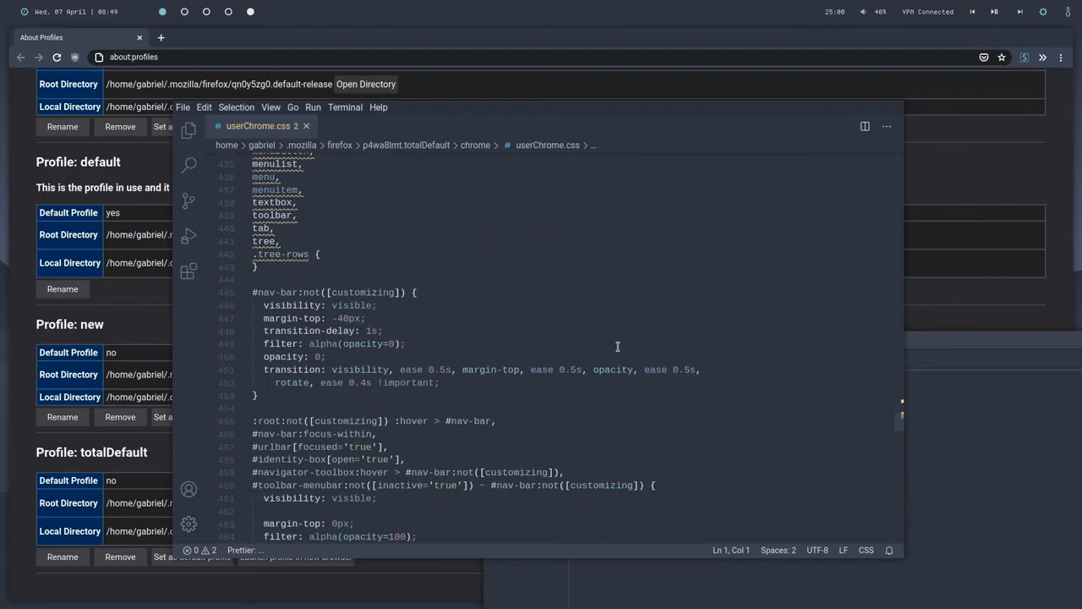
pyautogui.scroll(3)
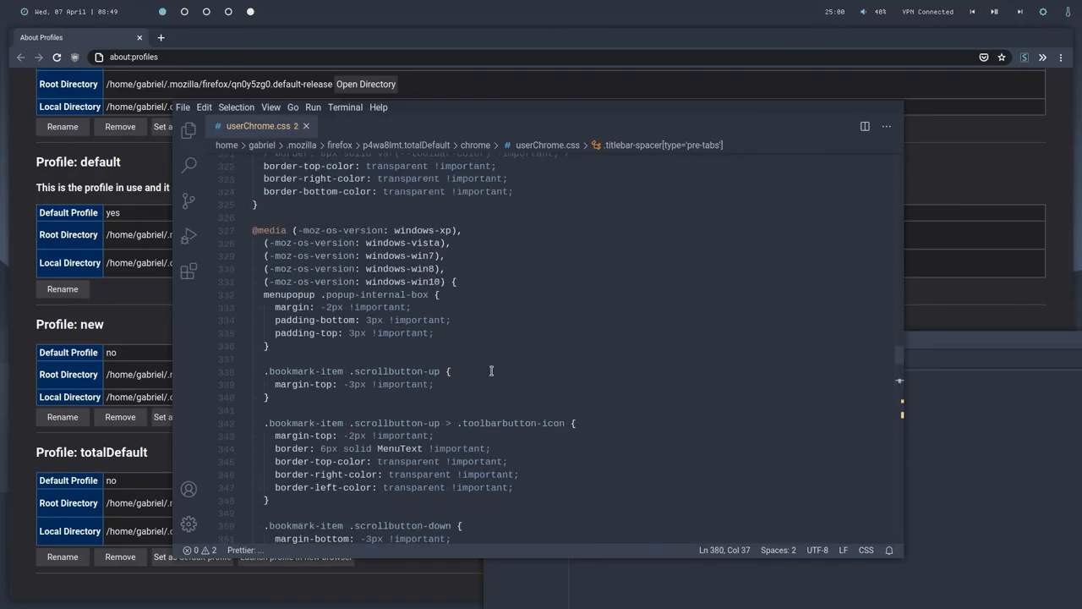
pyautogui.scroll(-3)
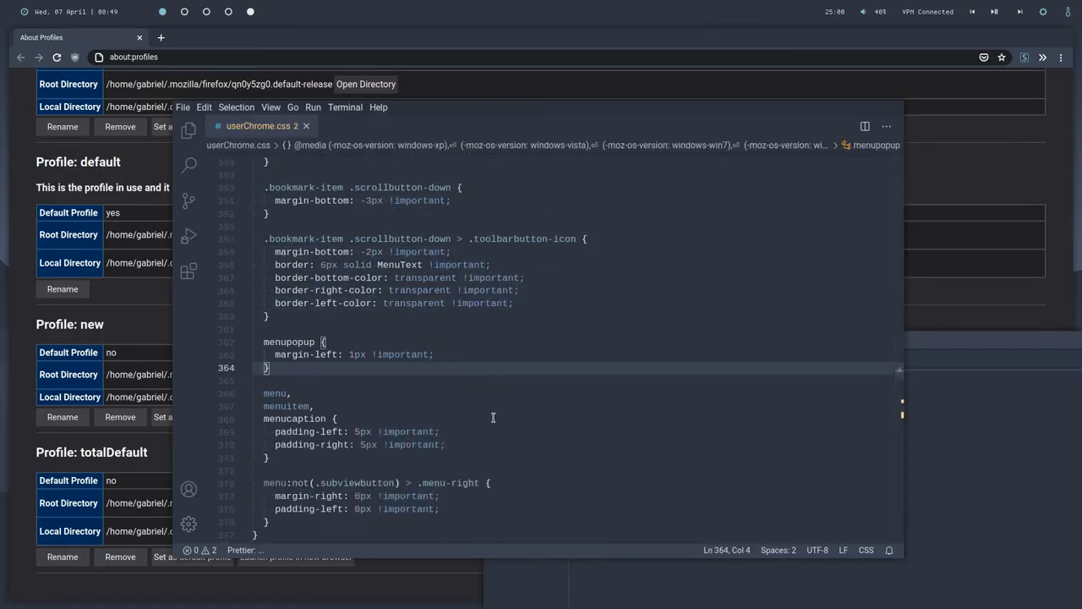
pyautogui.scroll(3)
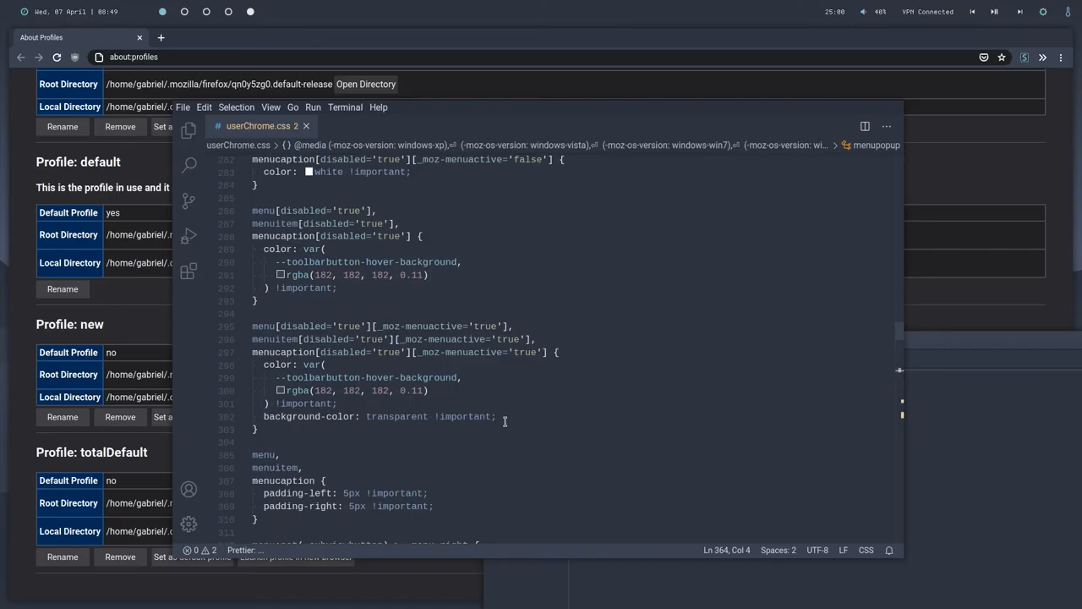
pyautogui.scroll(3)
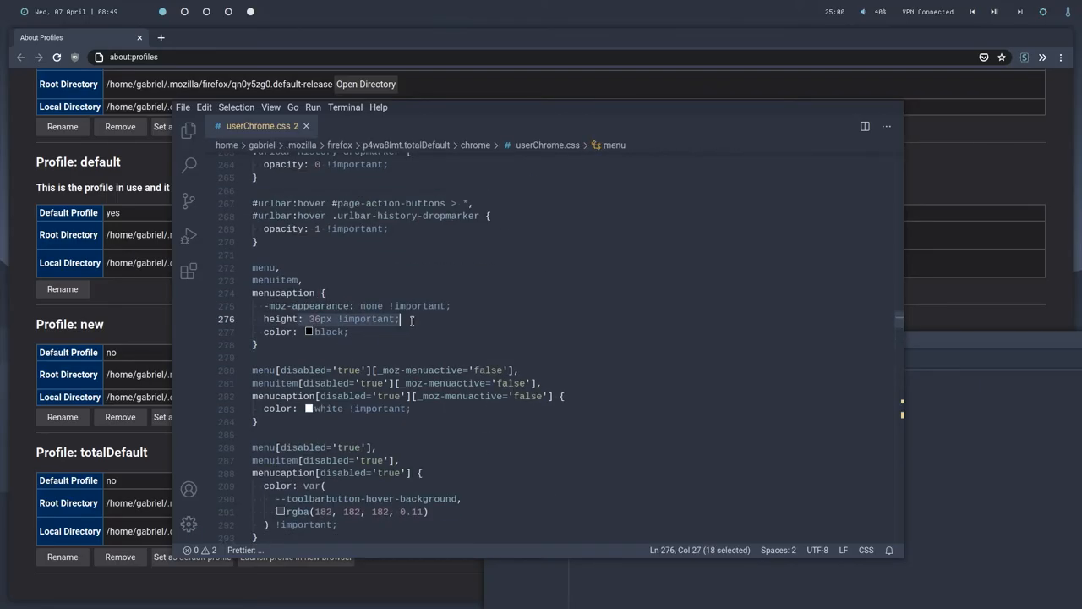
pyautogui.click(264, 267)
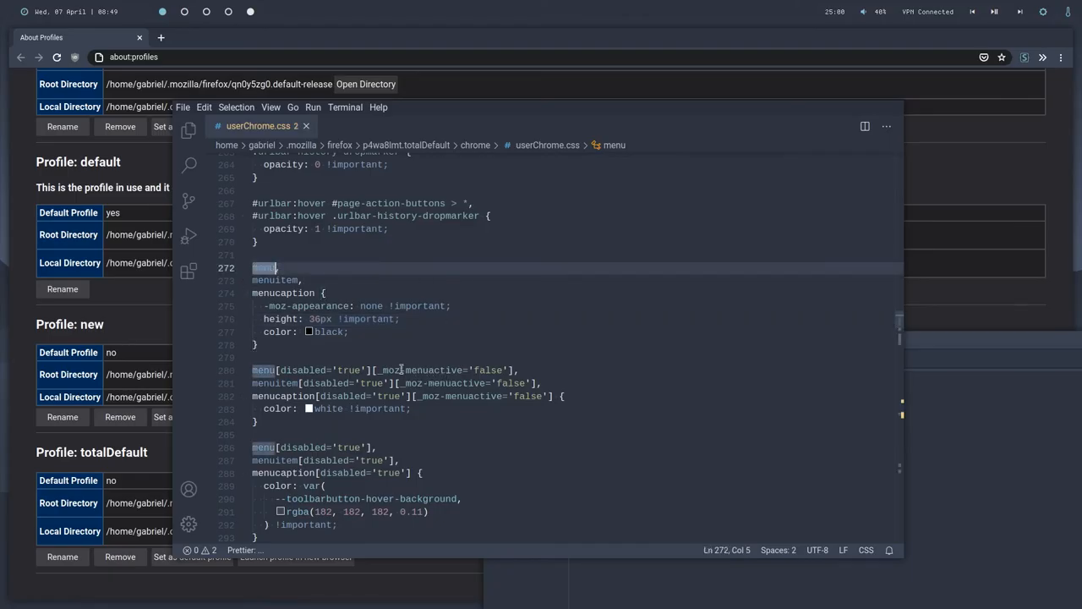
pyautogui.scroll(3)
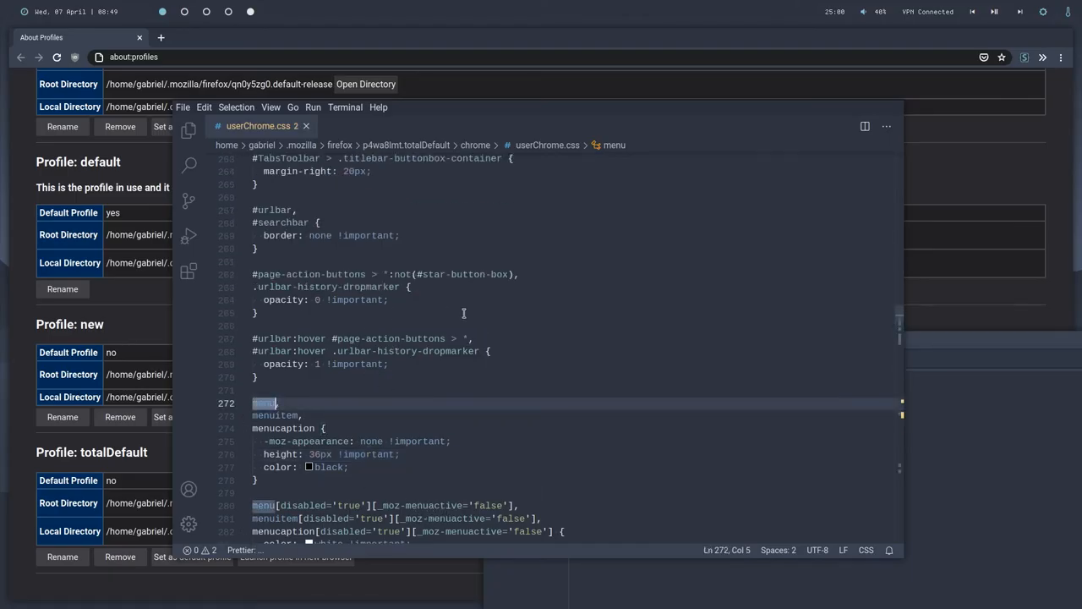
pyautogui.scroll(3)
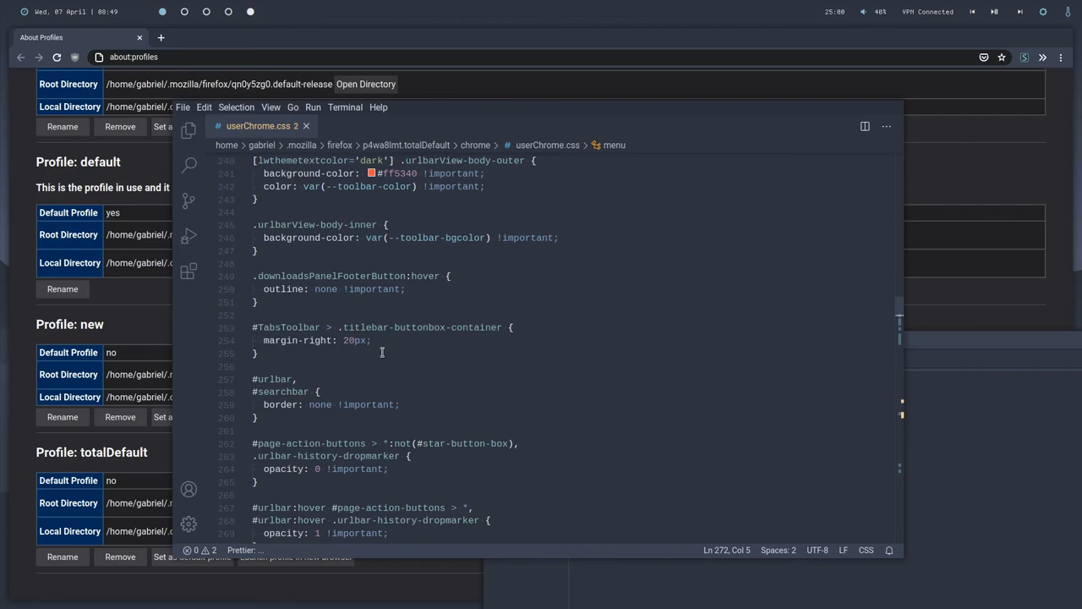
pyautogui.scroll(3)
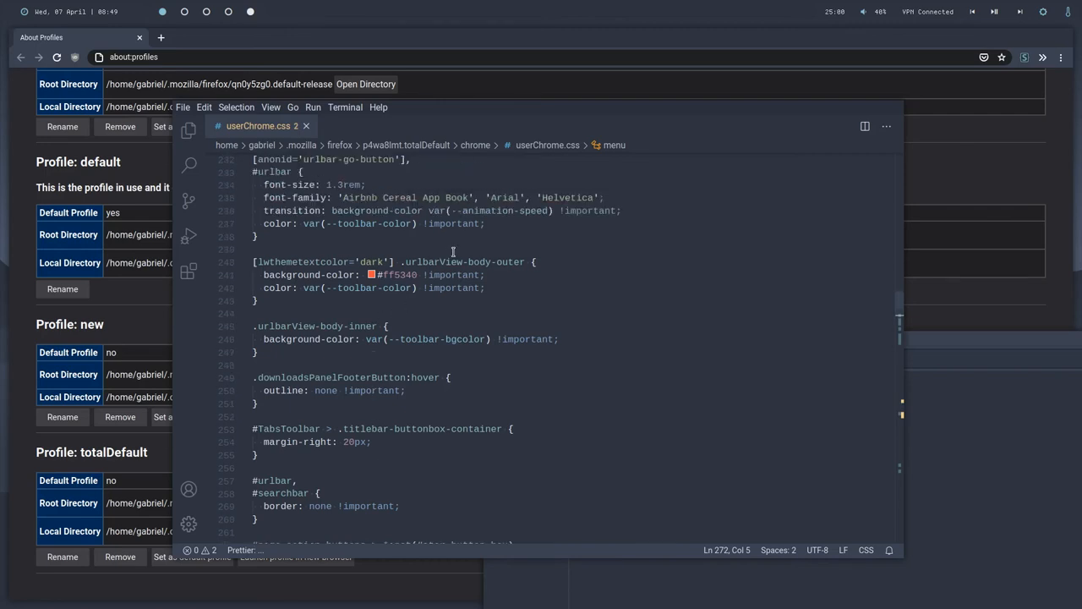
pyautogui.scroll(3)
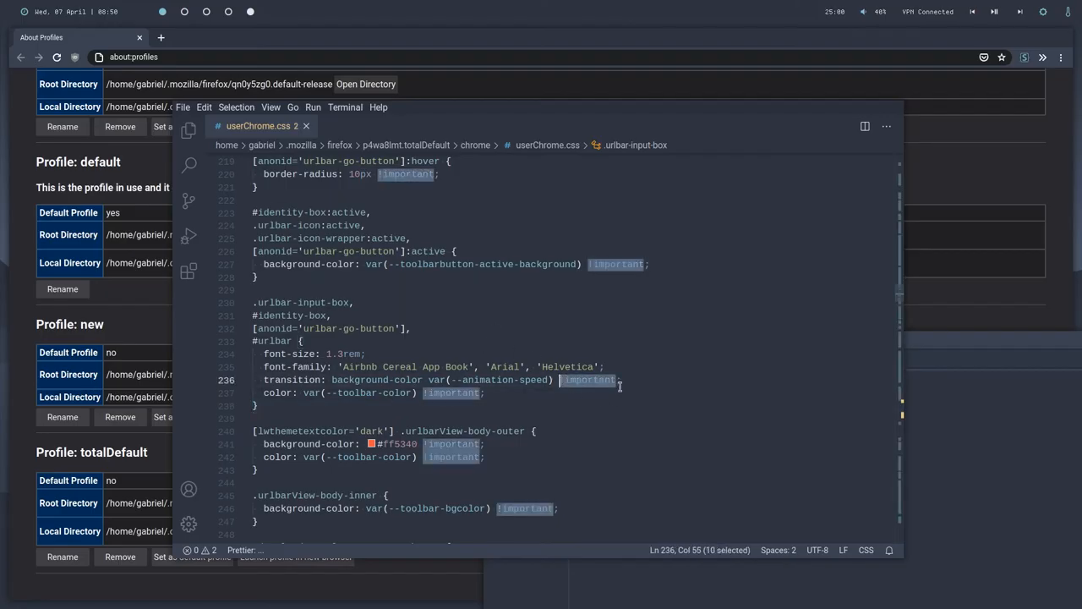
pyautogui.scroll(3)
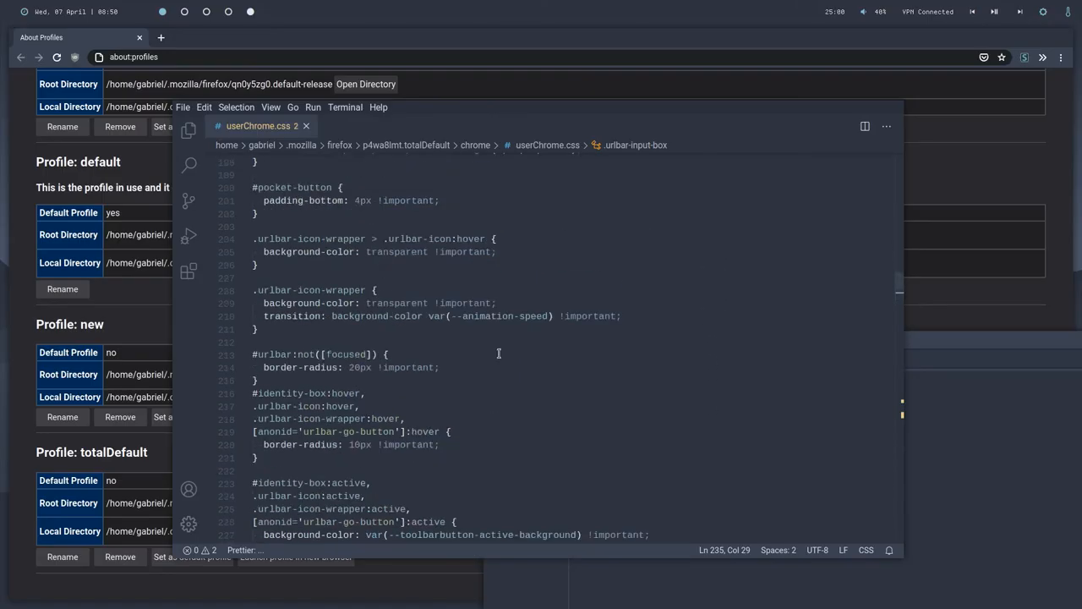
pyautogui.scroll(3)
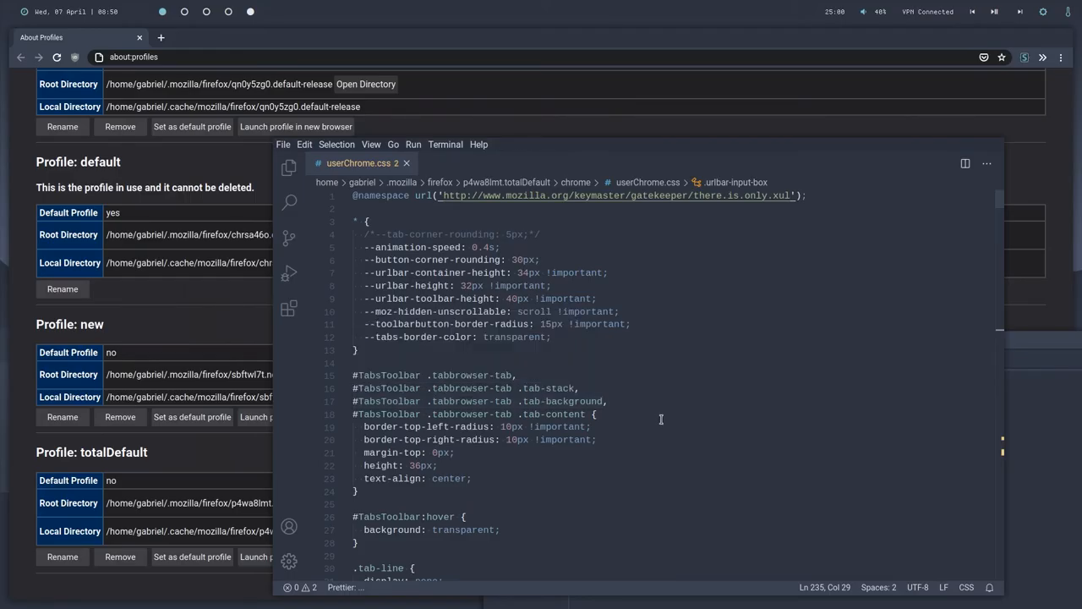
pyautogui.moveTo(578, 332)
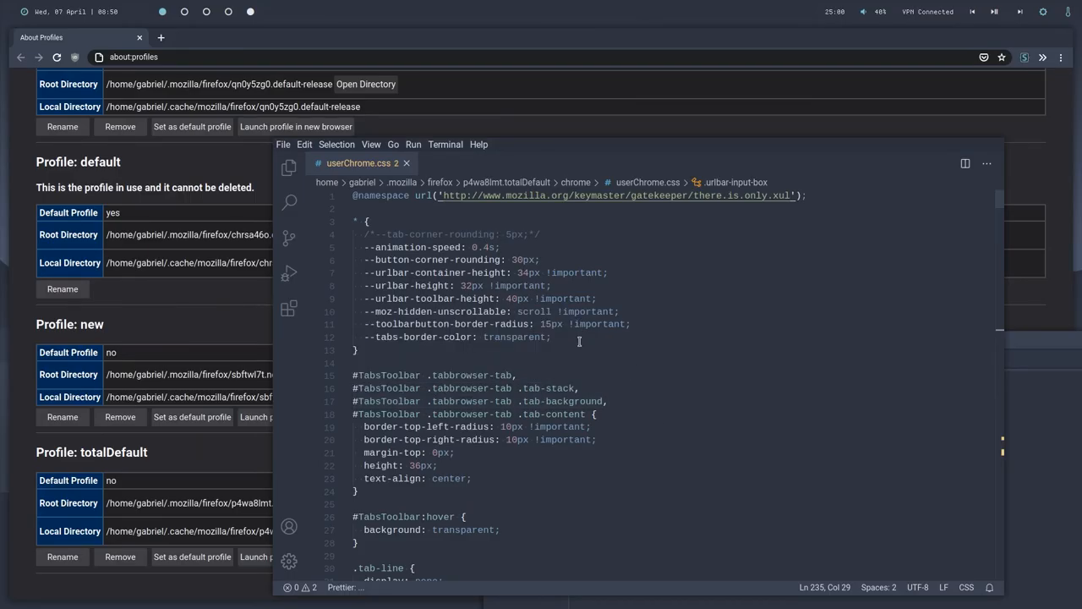
# Set userChrome.css indentation to tabs of width 4 from the variables block.
pyautogui.click(358, 351)
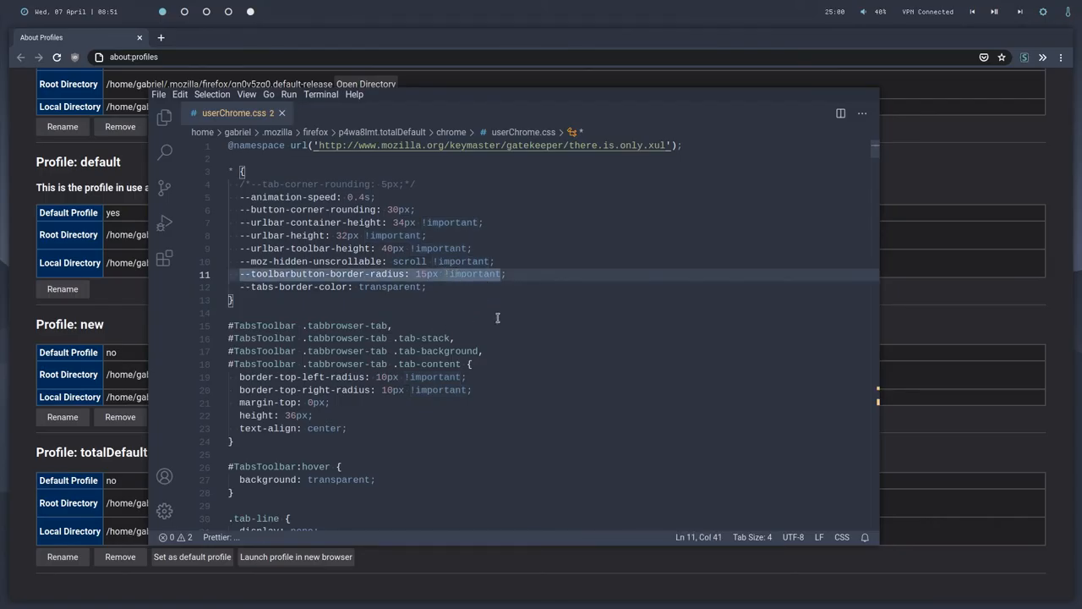
pyautogui.moveTo(753, 330)
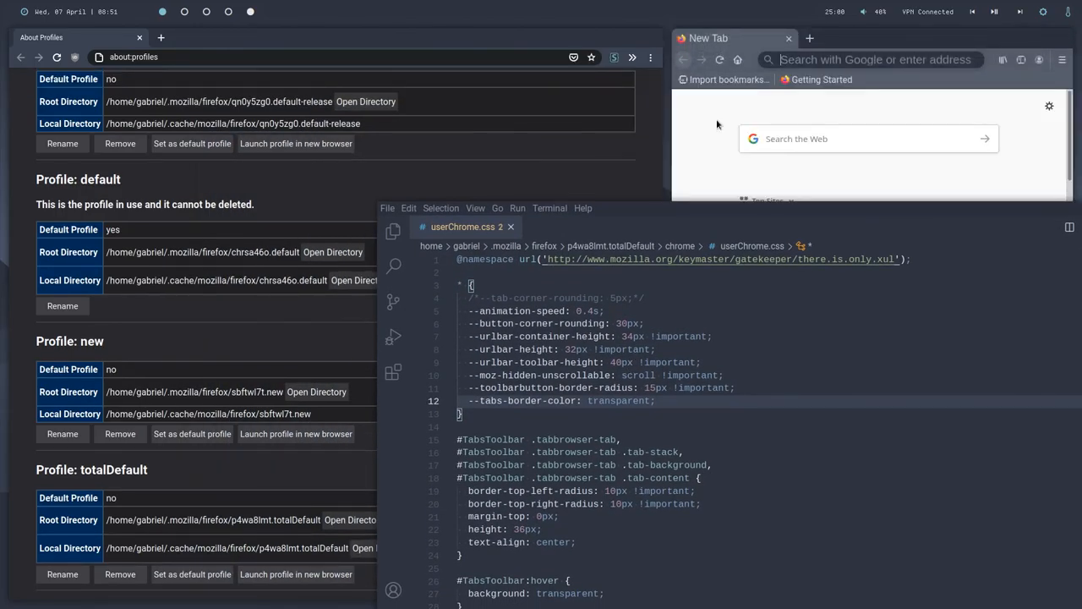
pyautogui.click(1063, 59)
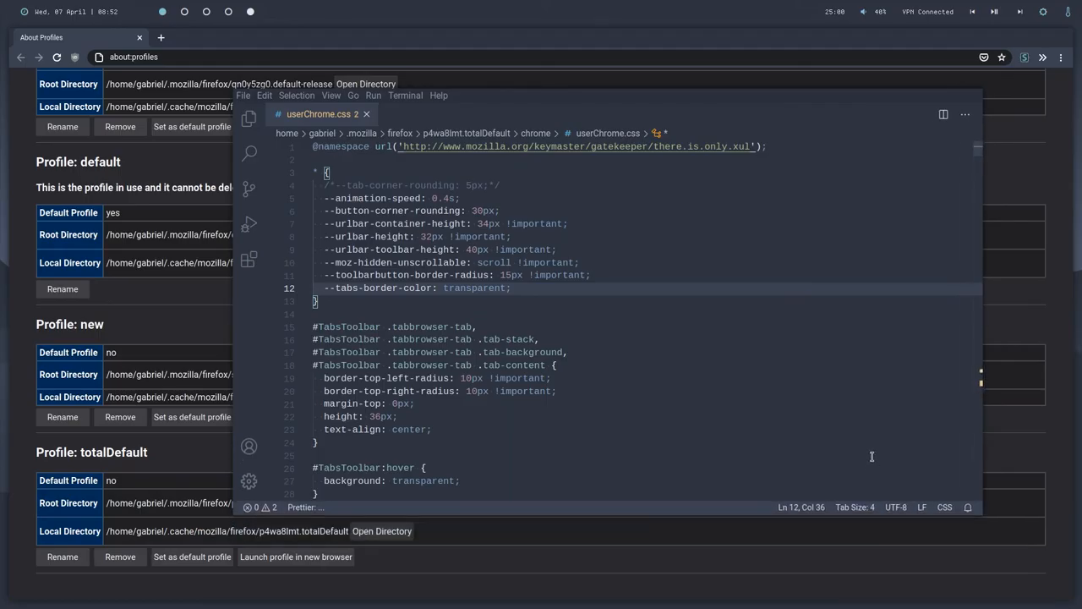
pyautogui.moveTo(785, 416)
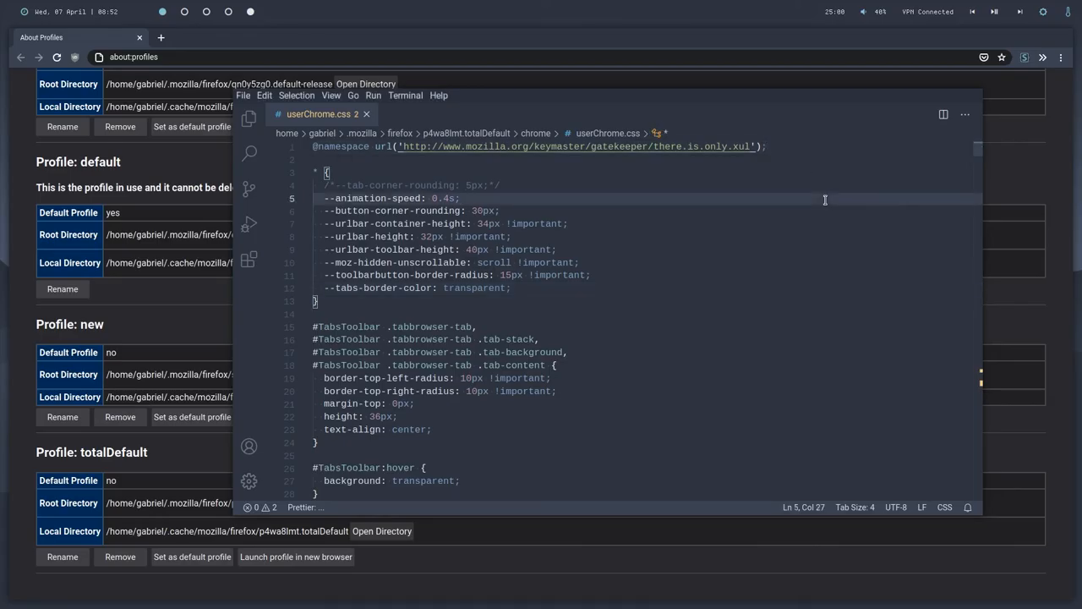
pyautogui.moveTo(800, 218)
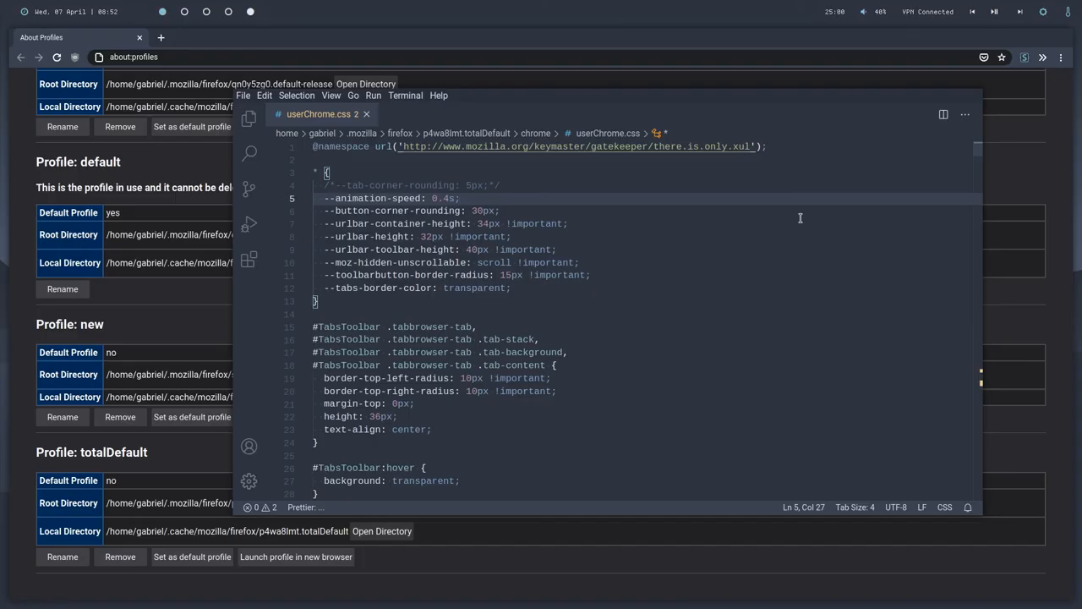